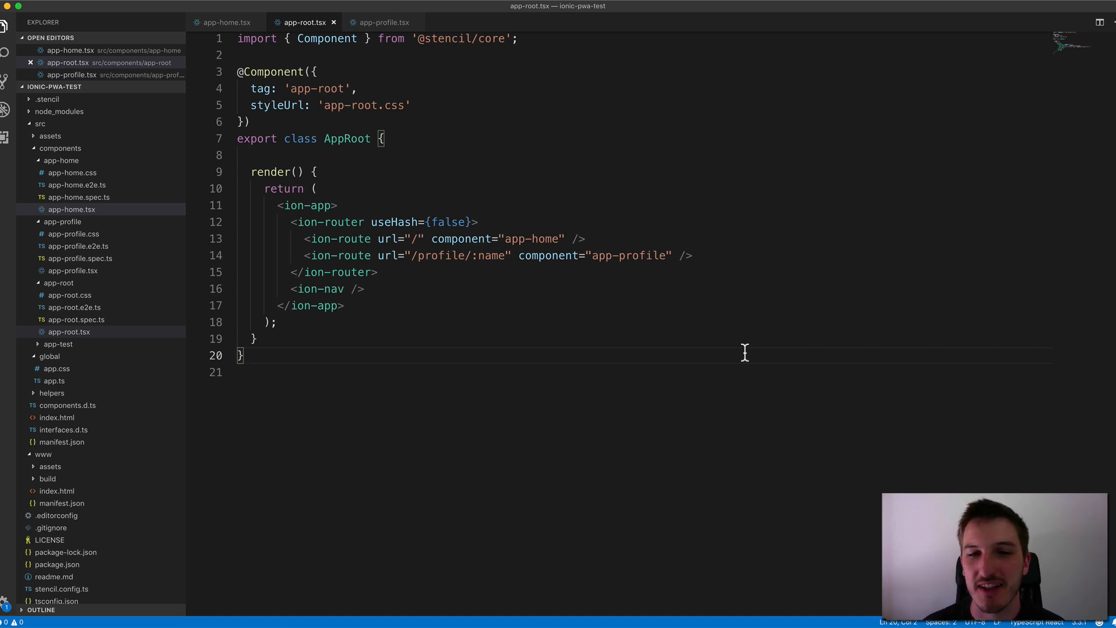
mouse_move(616, 281)
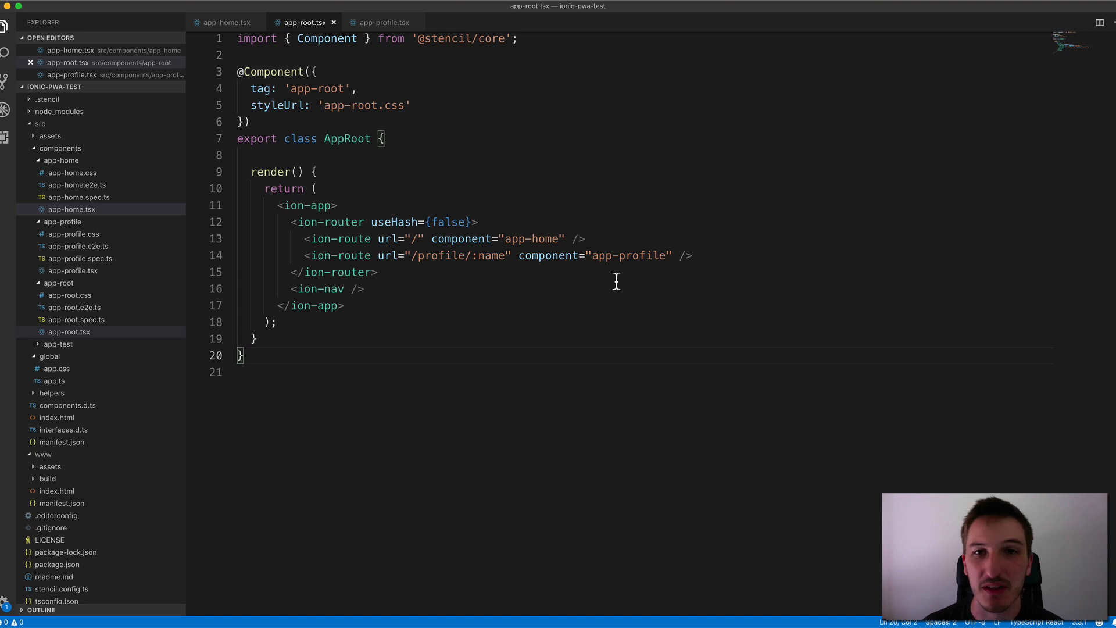
mouse_move(566, 130)
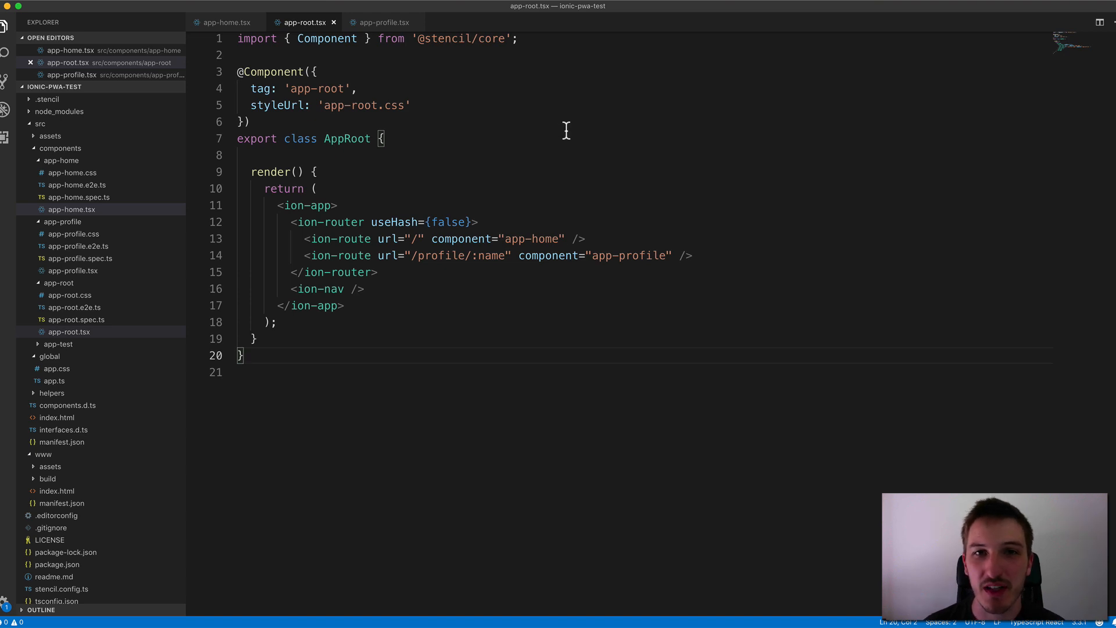
mouse_move(491, 205)
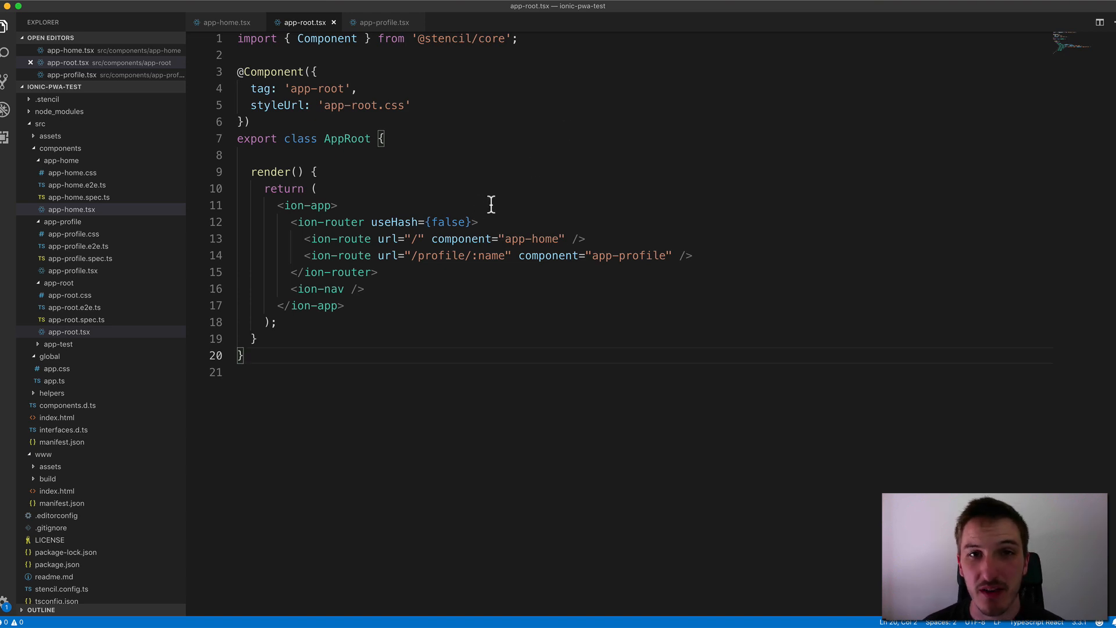
mouse_move(421, 206)
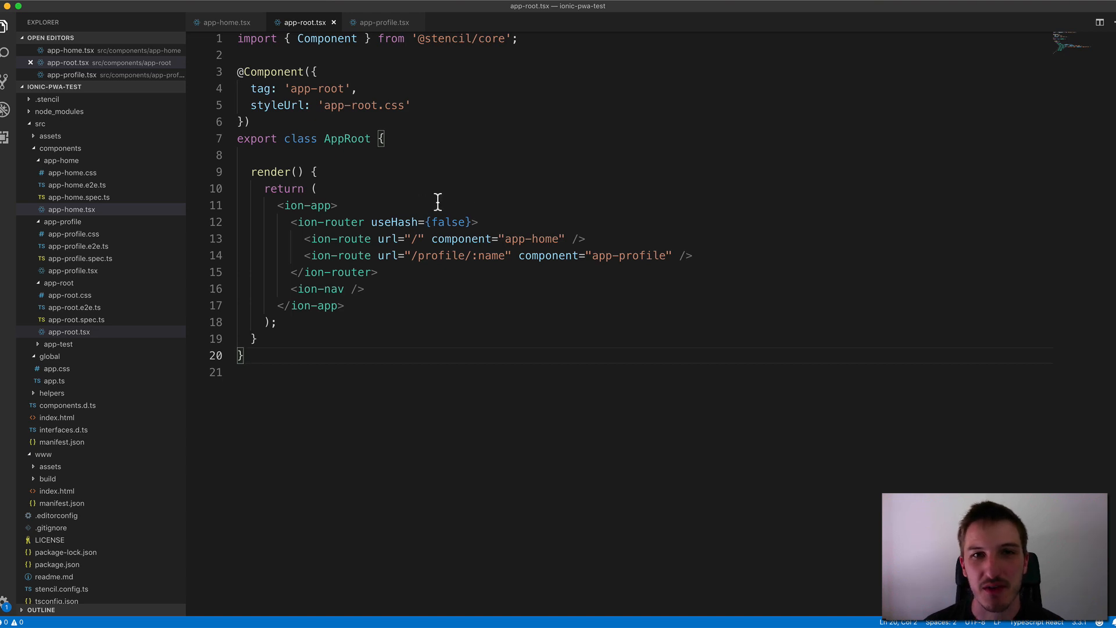
mouse_move(387, 210)
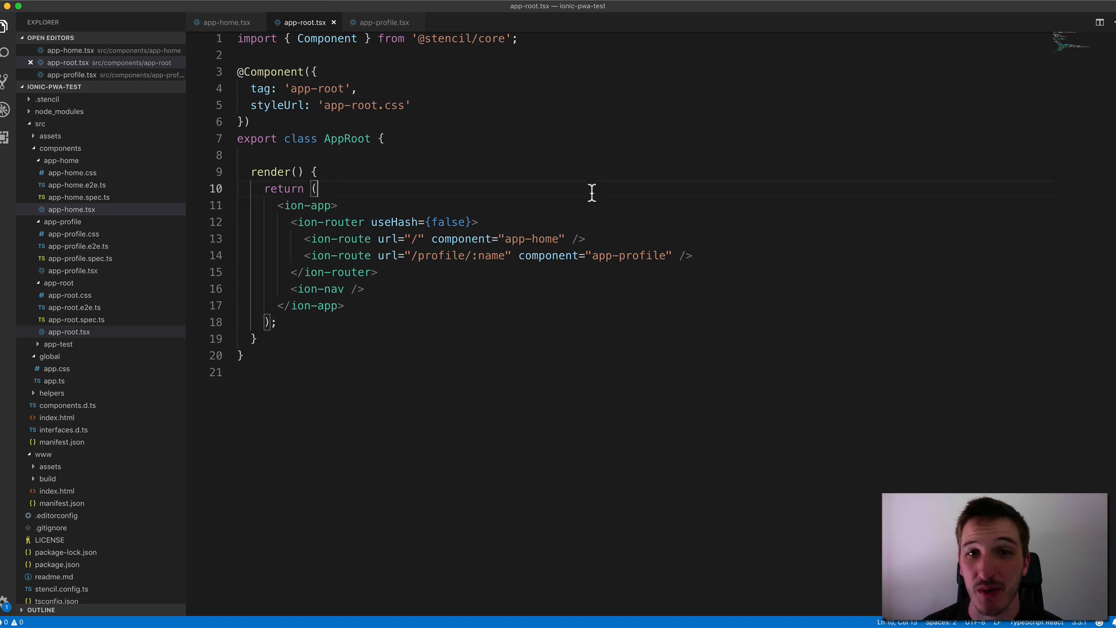
mouse_move(363, 213)
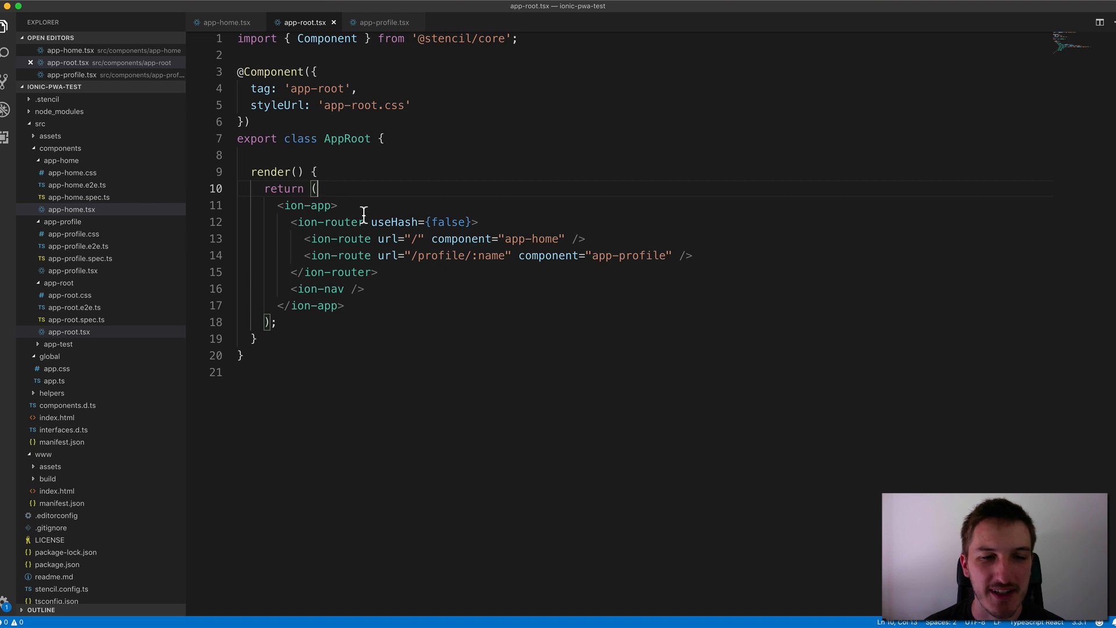
mouse_move(365, 207)
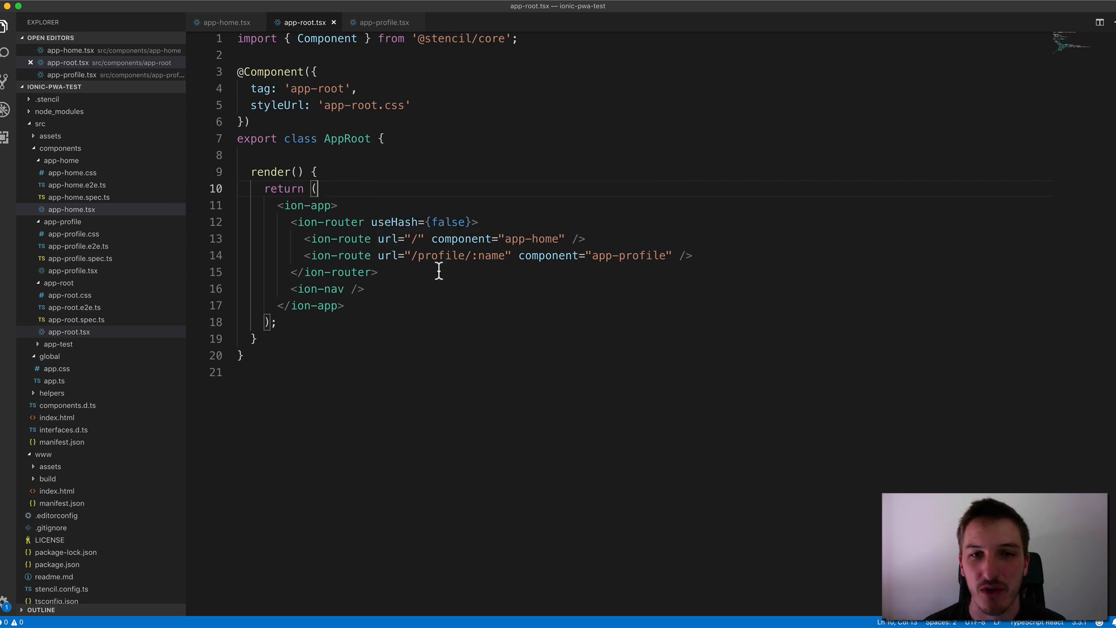
mouse_move(439, 278)
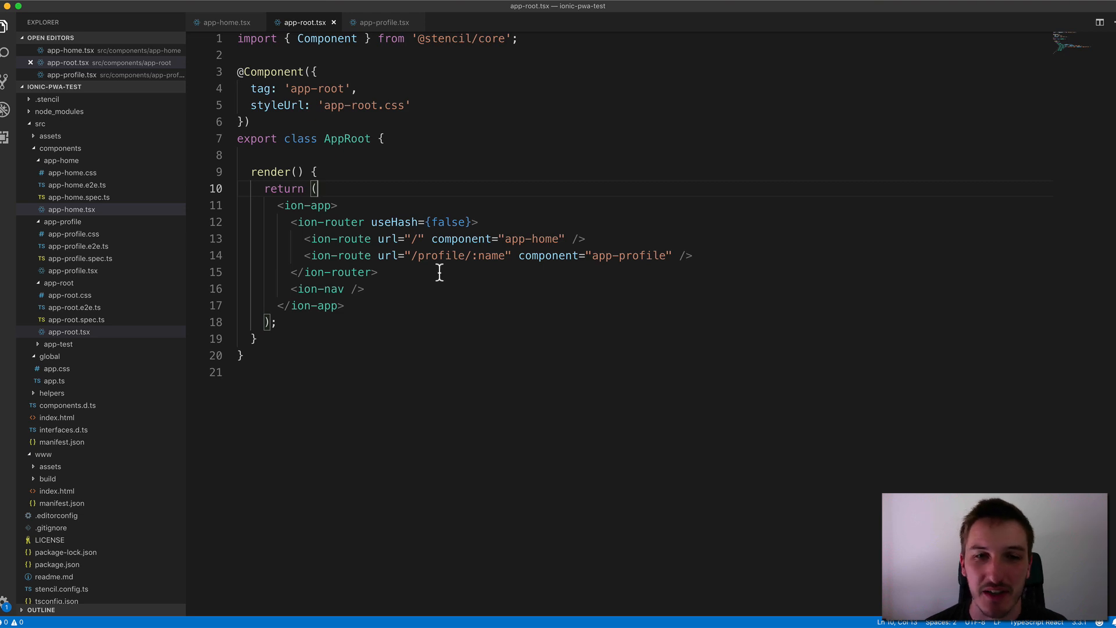
mouse_move(430, 201)
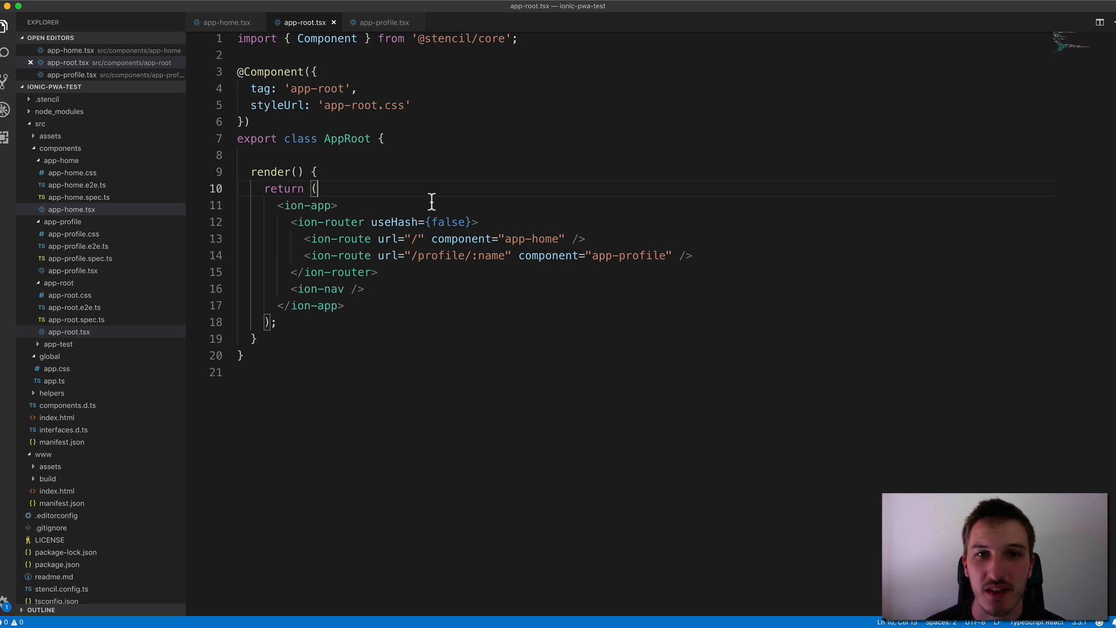
mouse_move(467, 207)
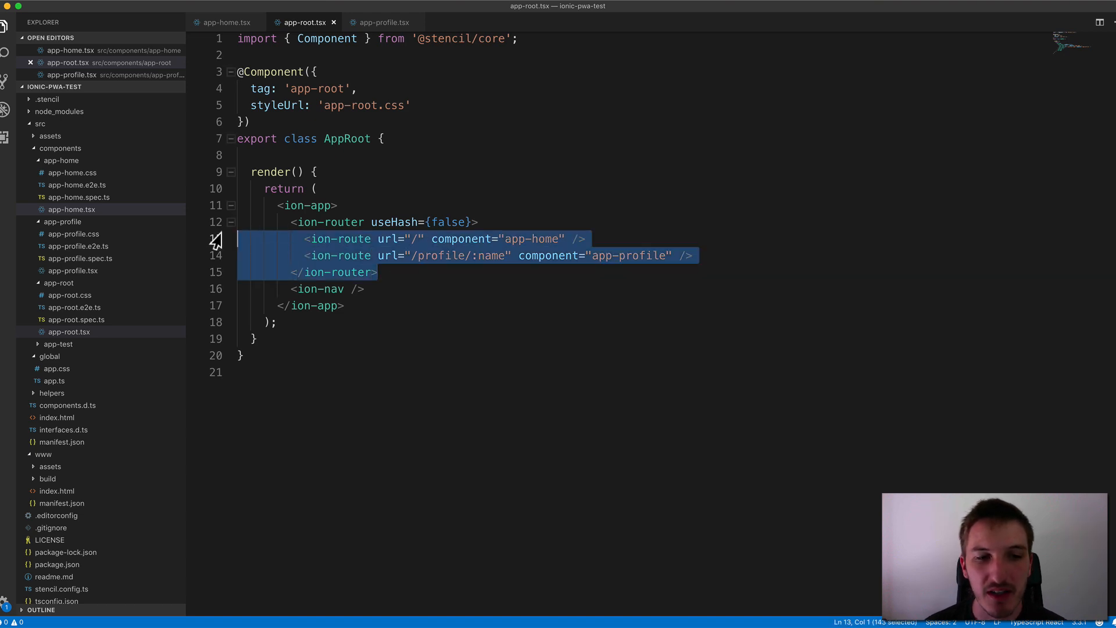
- Highlight ion-router, the home route definition and ion-nav in app-root.tsx
click(313, 222)
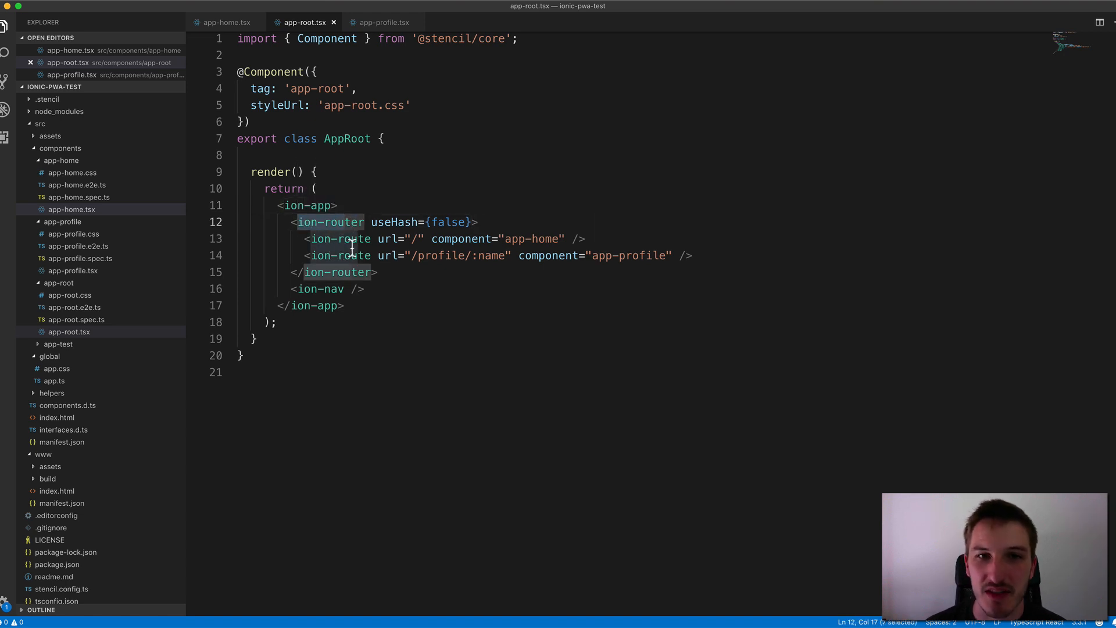
mouse_move(387, 238)
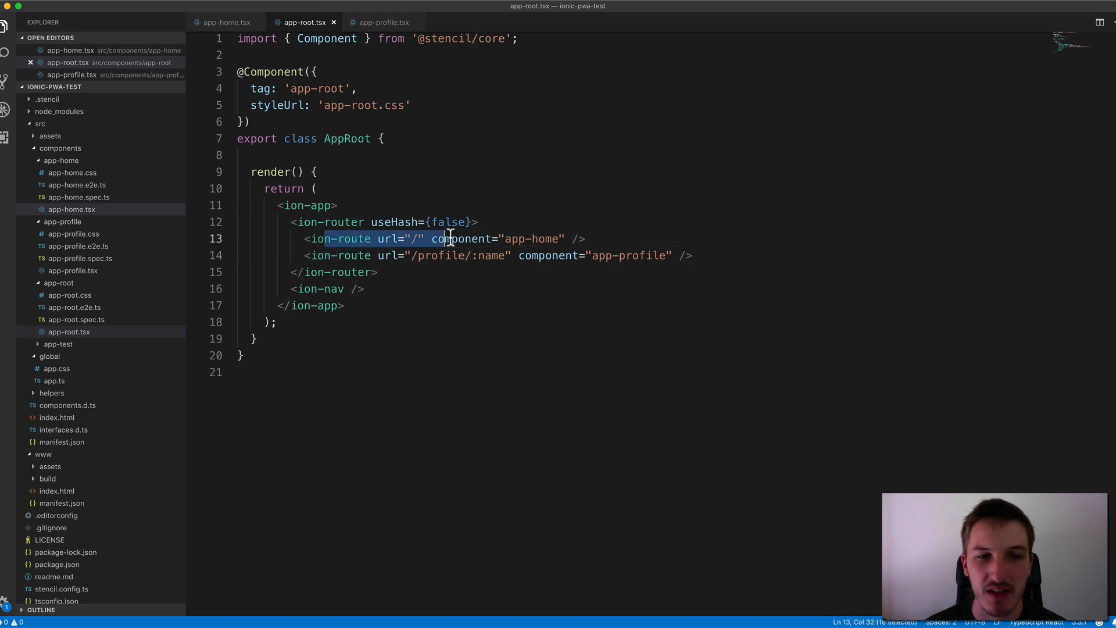
click(420, 238)
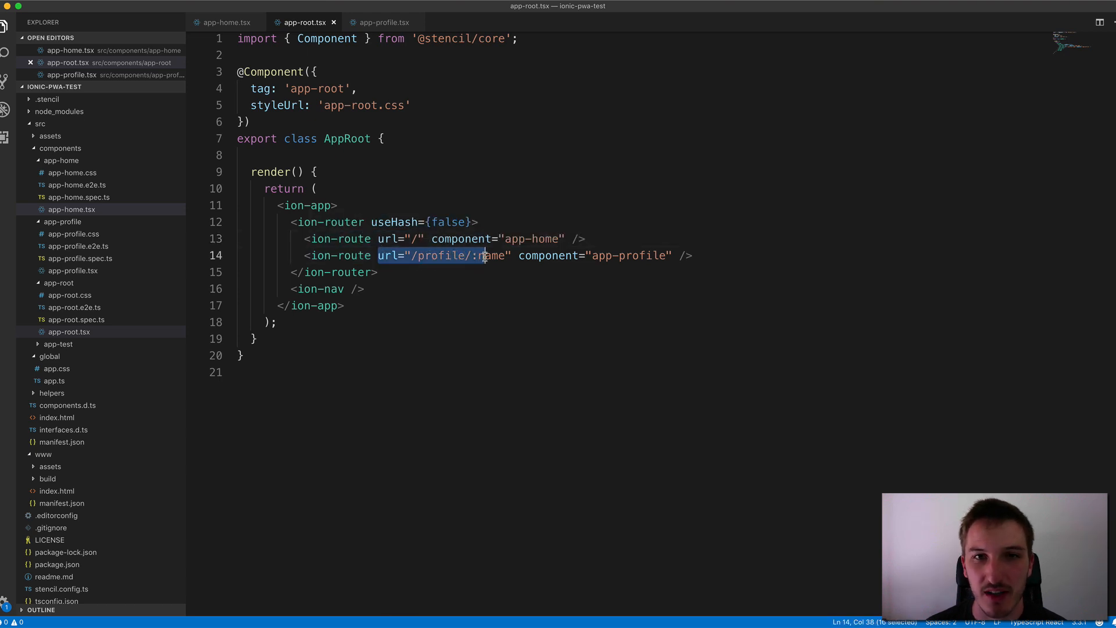
mouse_move(463, 248)
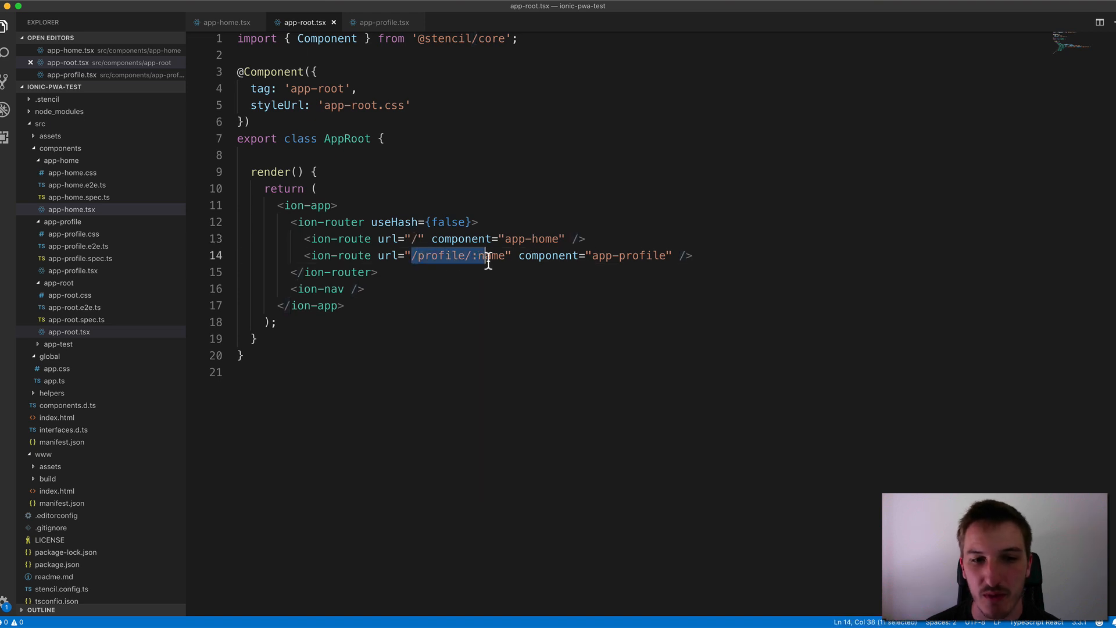
mouse_move(503, 269)
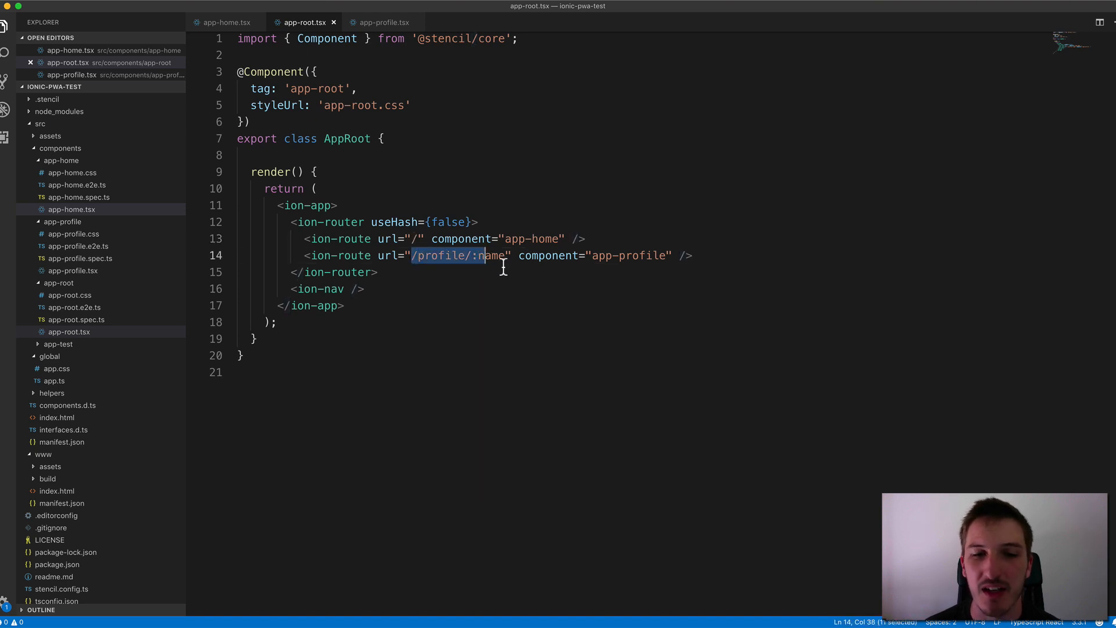
mouse_move(654, 258)
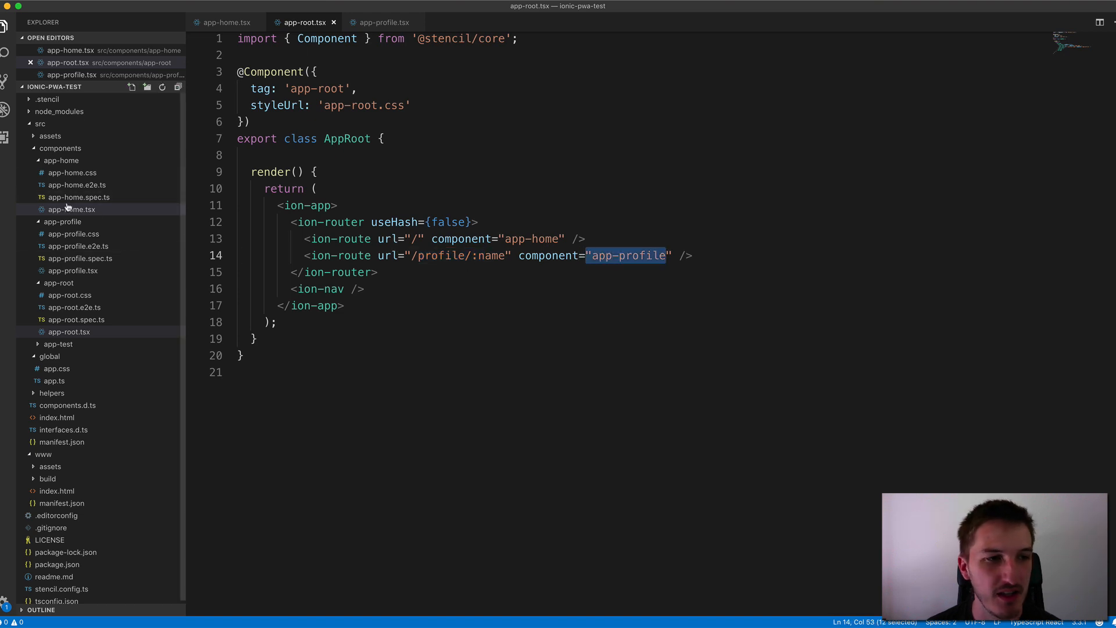
click(63, 221)
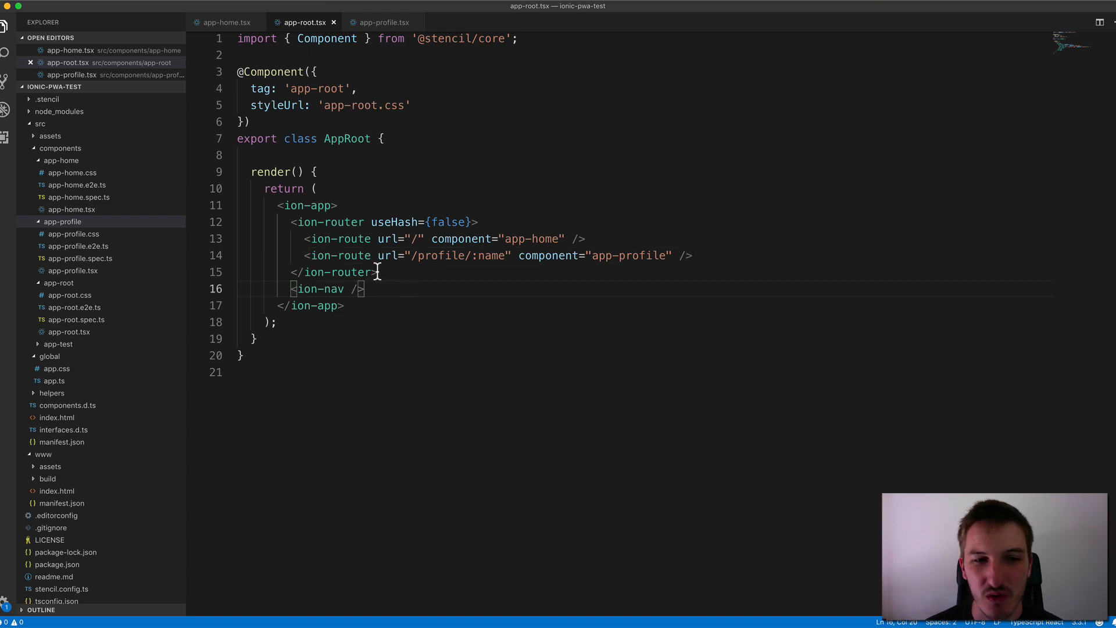
mouse_move(401, 277)
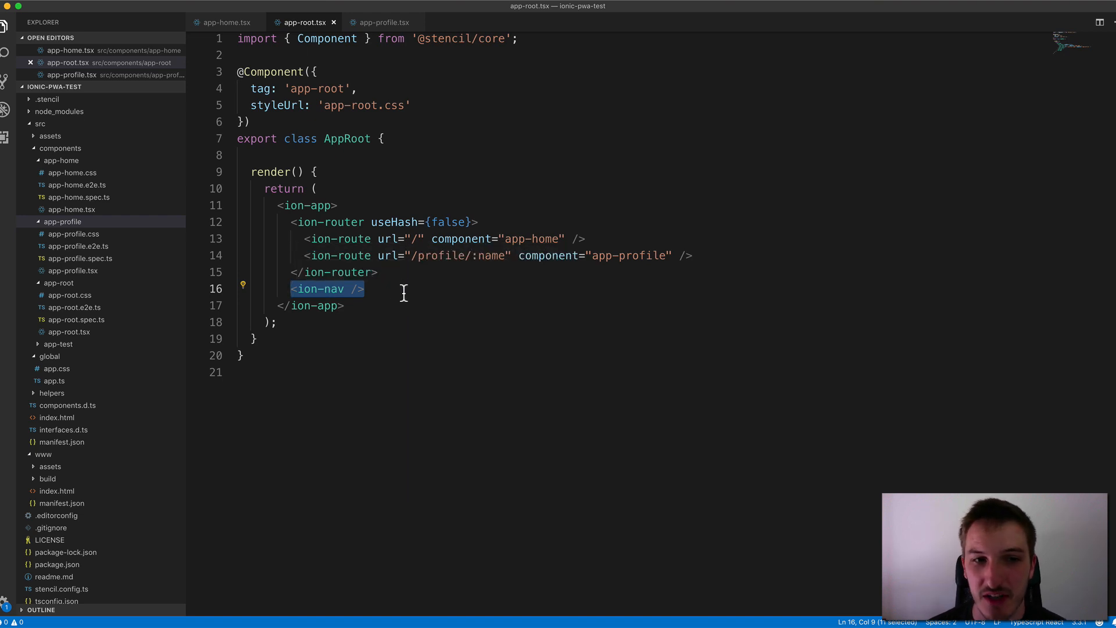
mouse_move(434, 244)
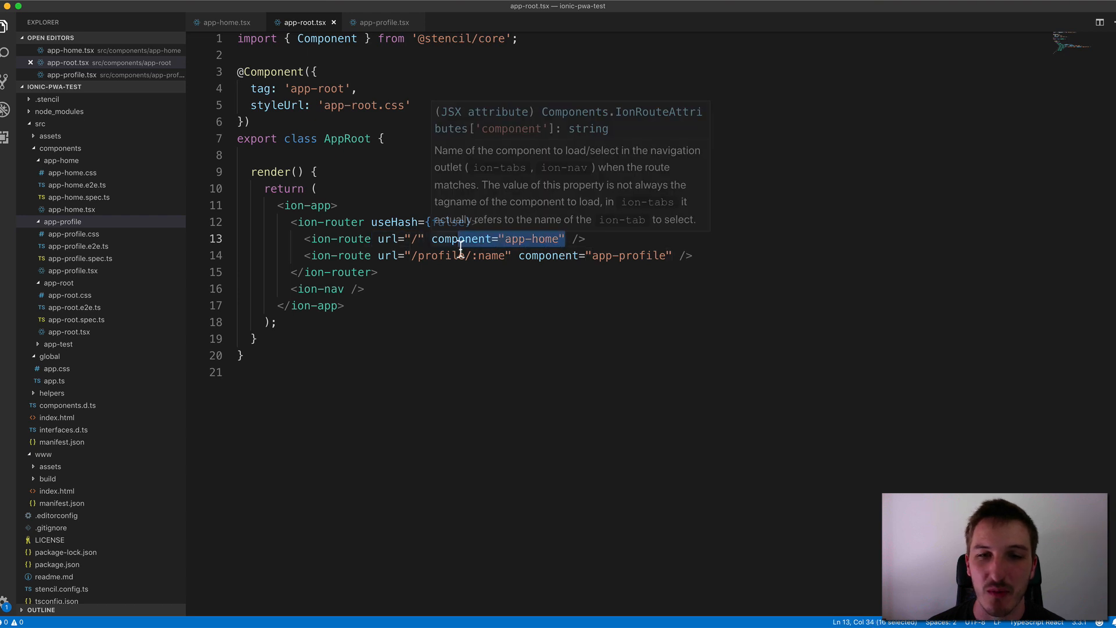
click(326, 288)
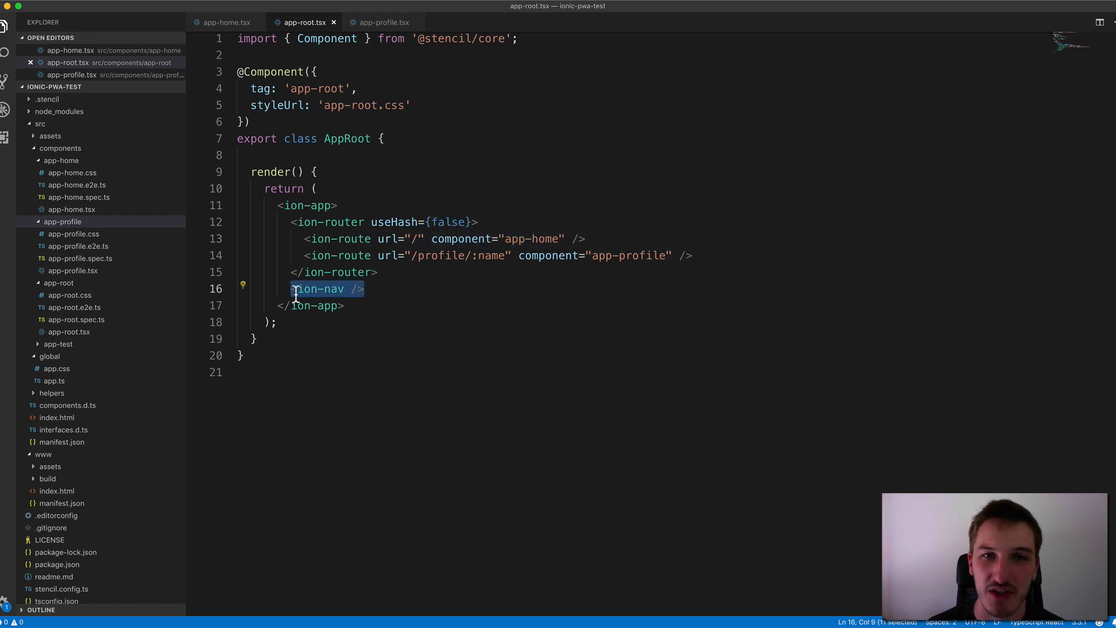
mouse_move(611, 281)
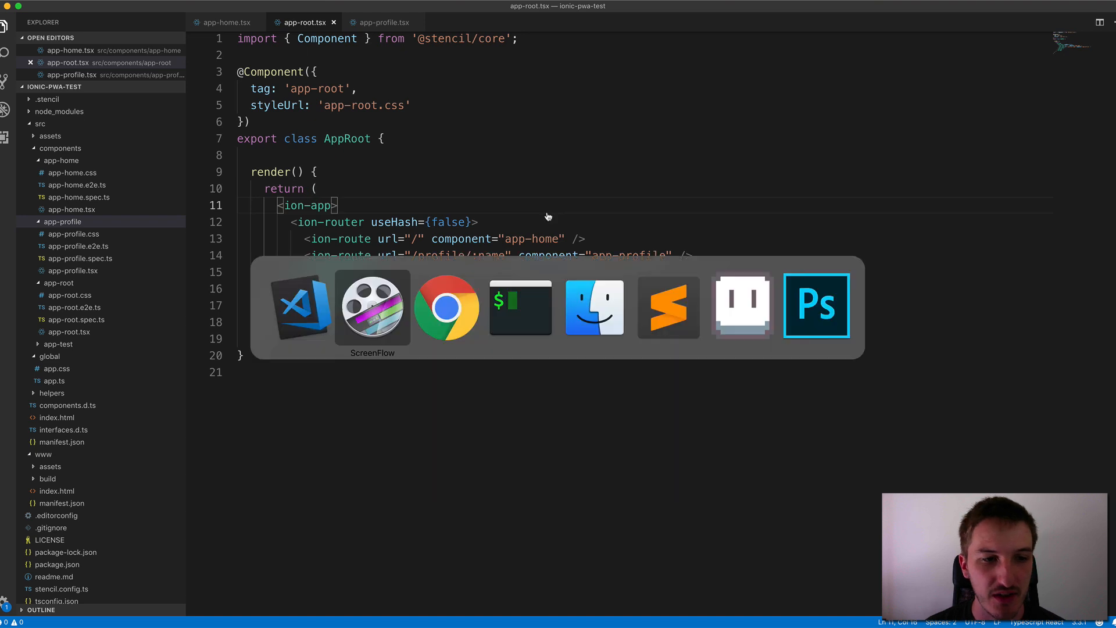
- In Chrome, open /profile/ionic with the 'Profile page (using href)' button
click(447, 307)
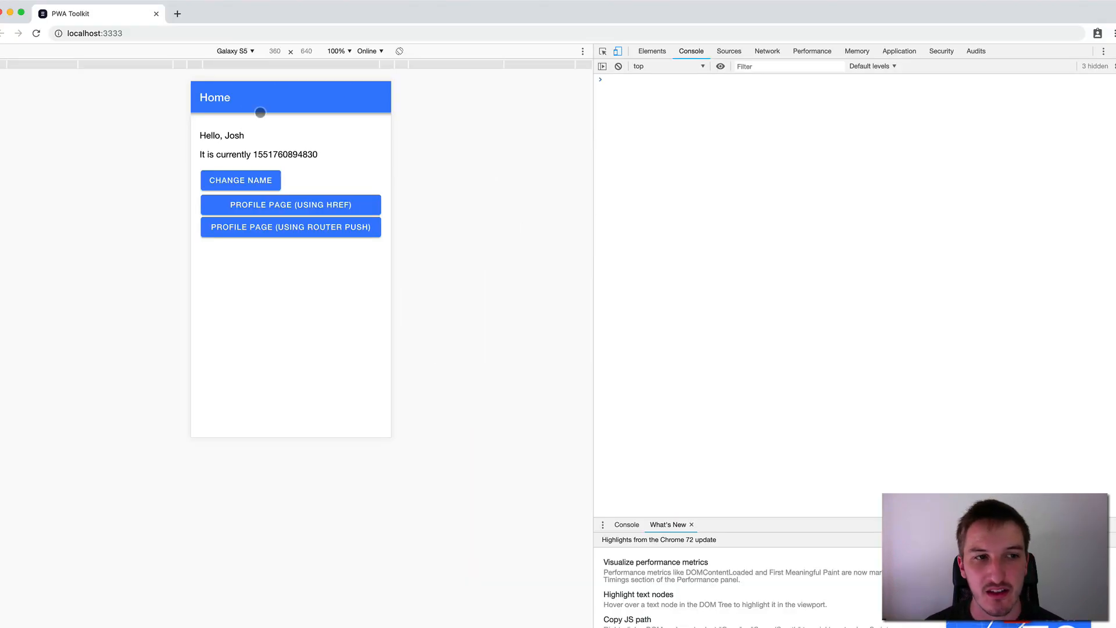
mouse_move(282, 139)
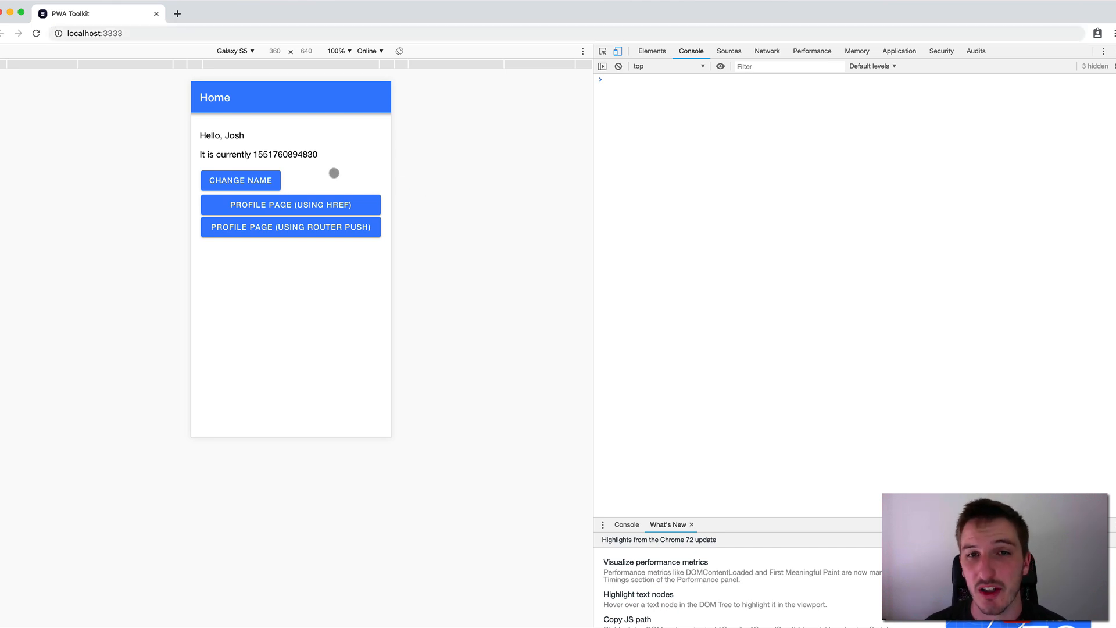
mouse_move(254, 153)
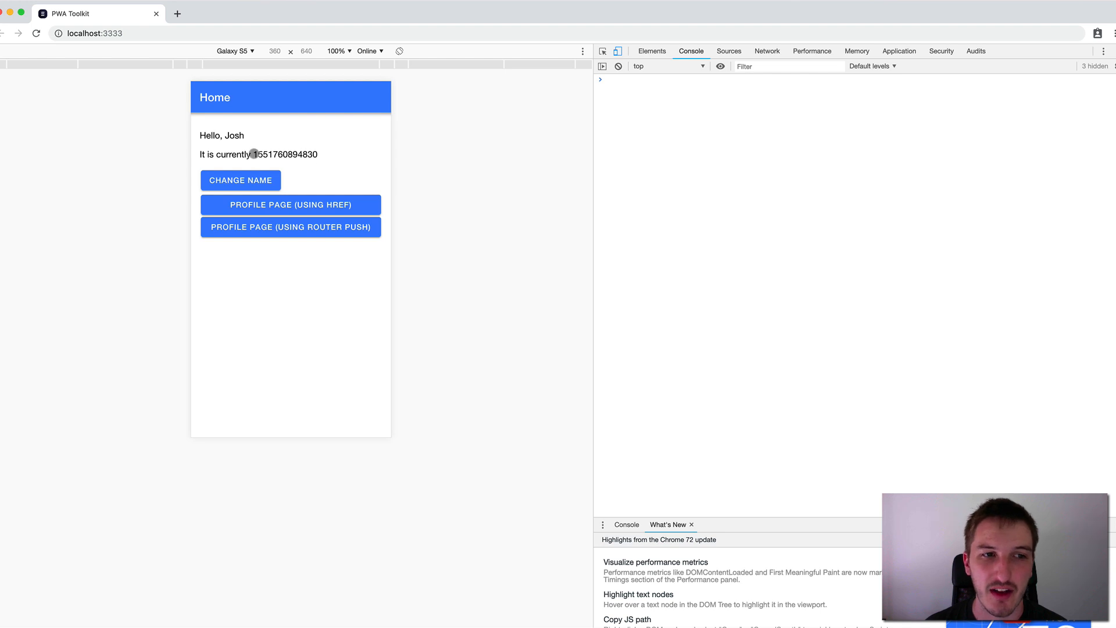
mouse_move(326, 152)
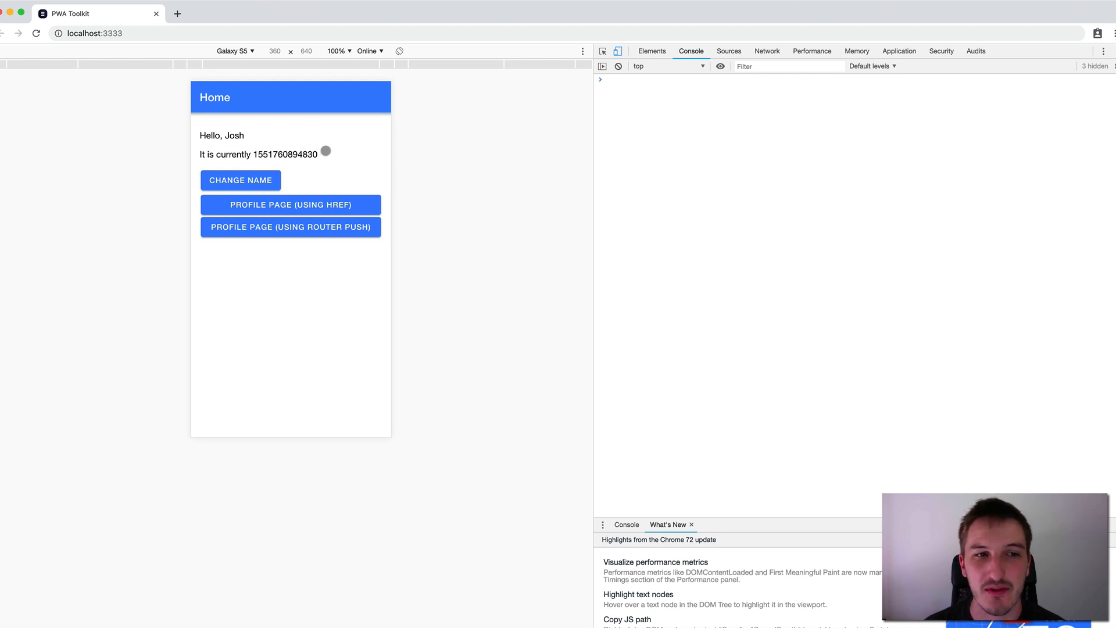
mouse_move(286, 166)
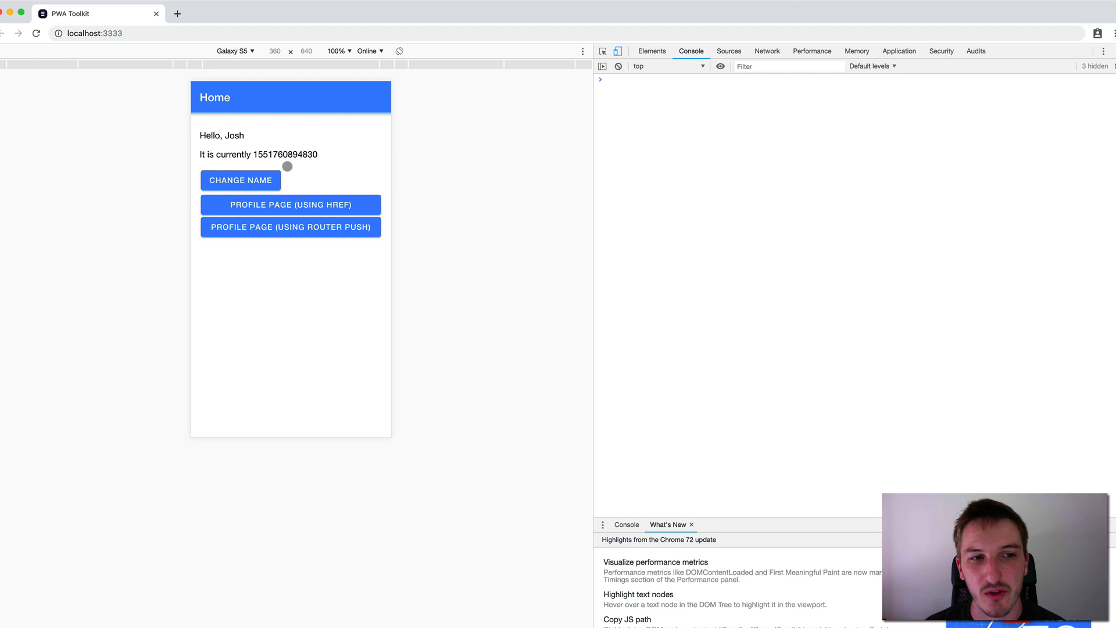
mouse_move(285, 146)
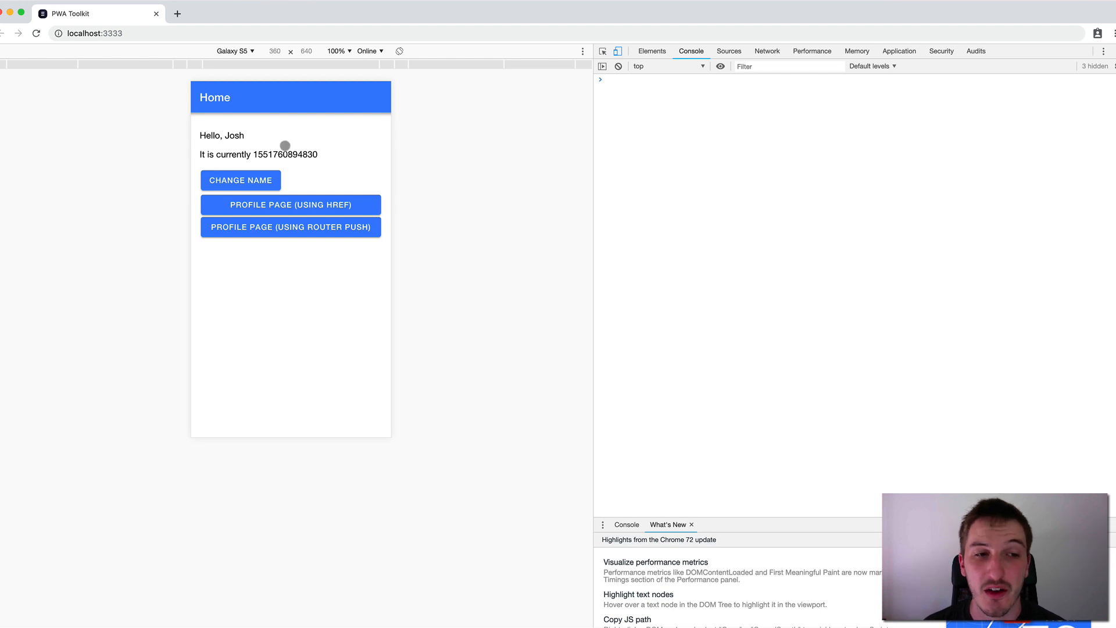
mouse_move(342, 277)
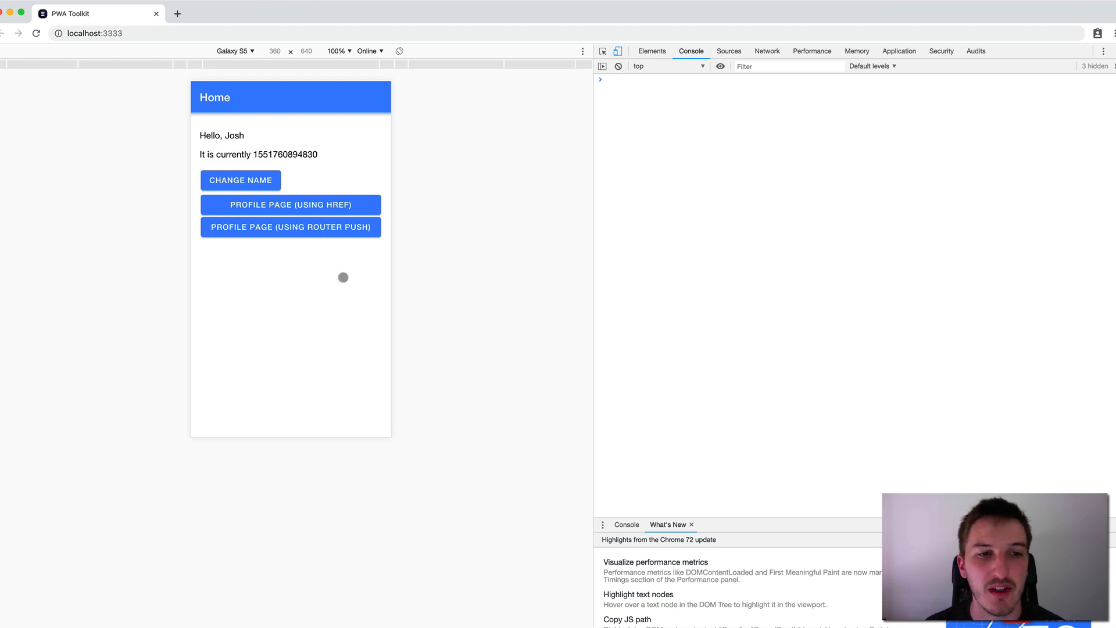
click(290, 204)
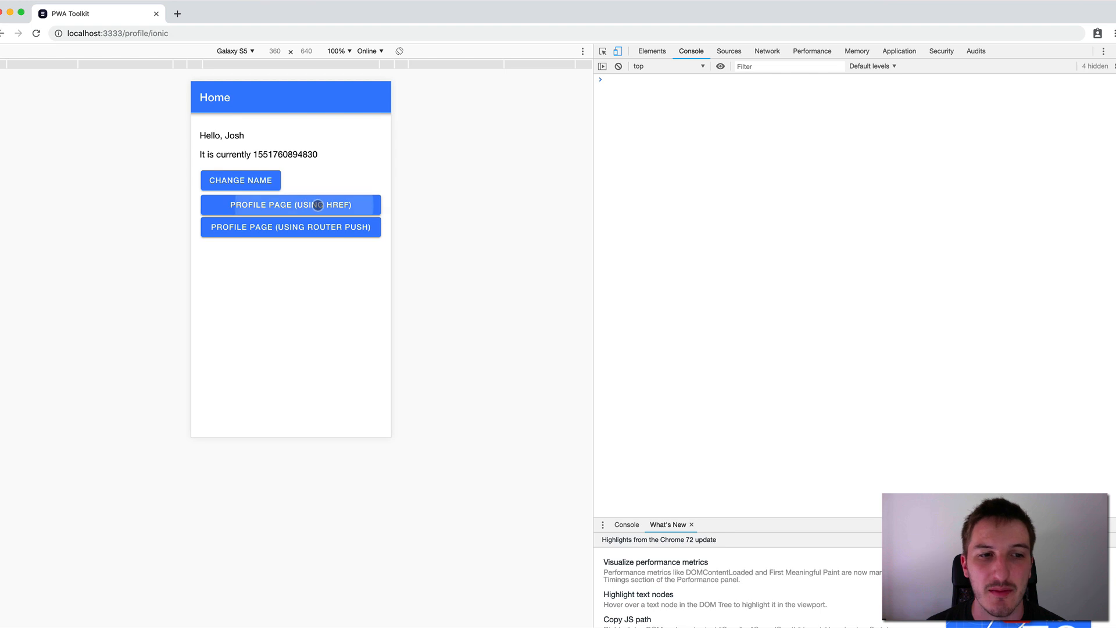
click(290, 205)
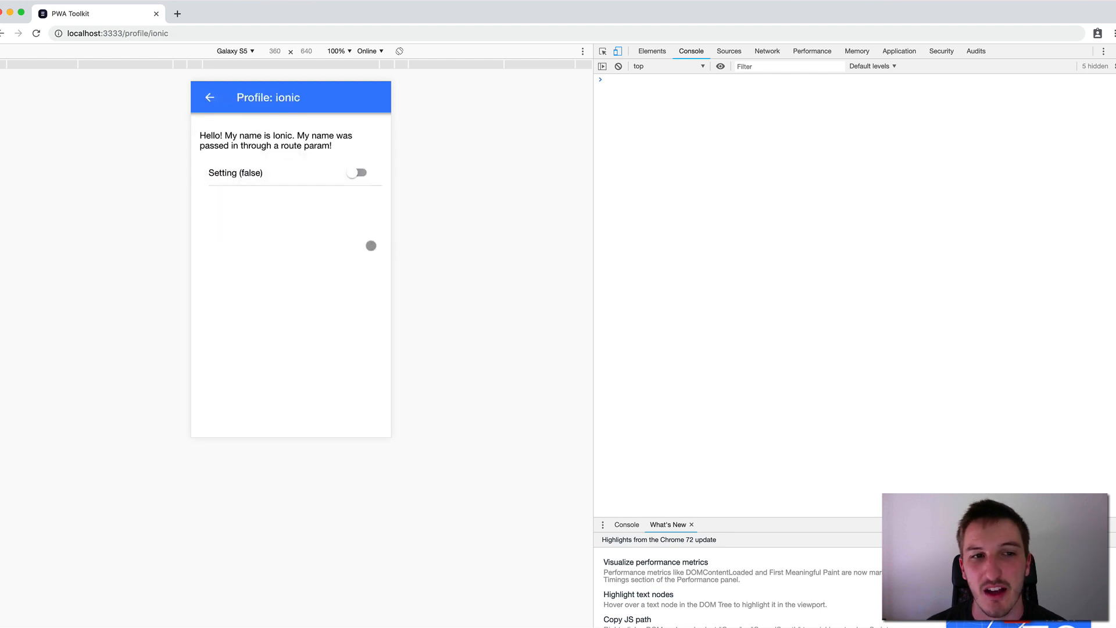
click(118, 33)
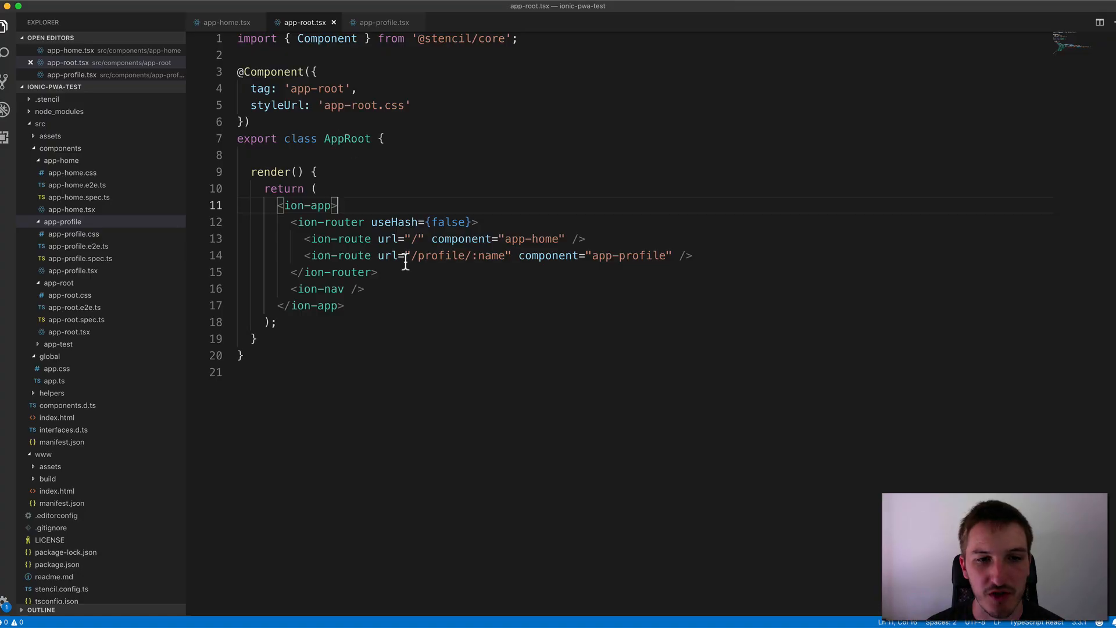
double_click(434, 254)
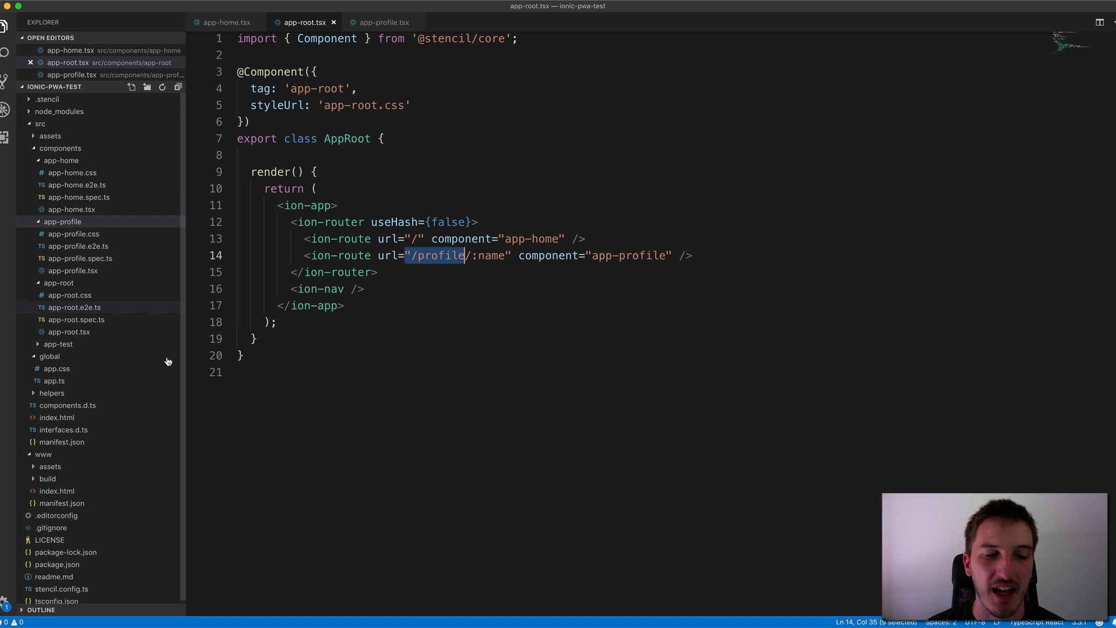
click(62, 221)
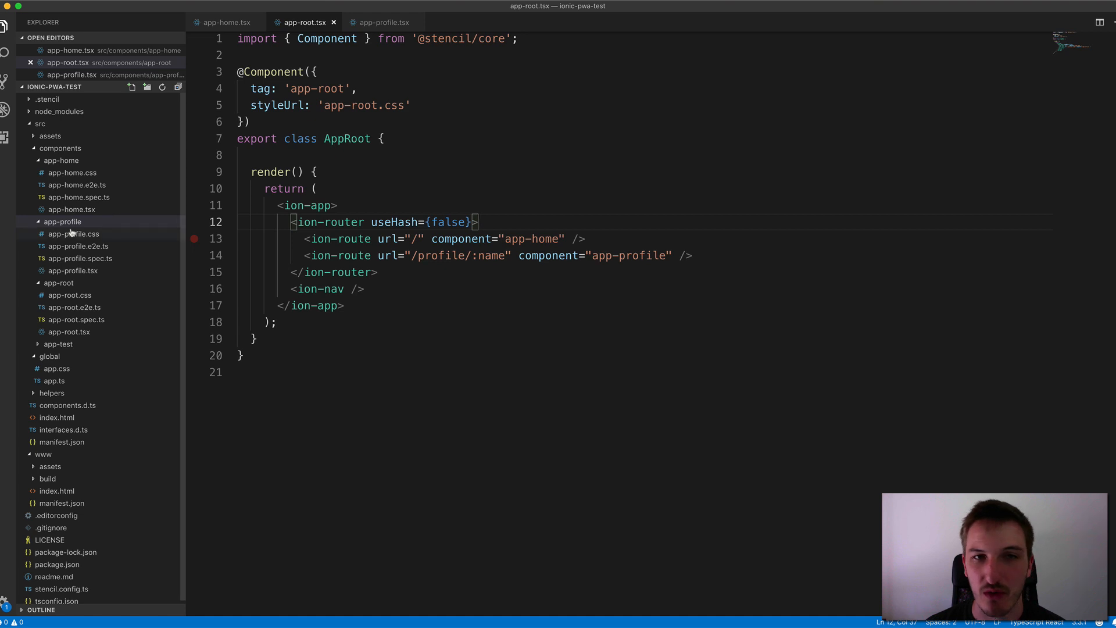
click(687, 255)
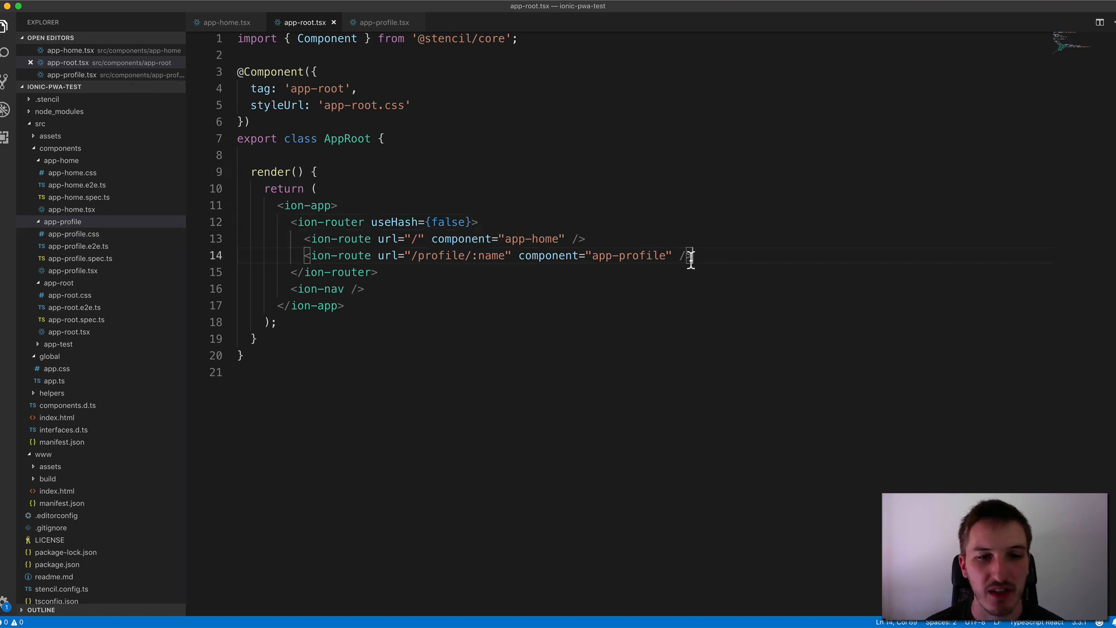
mouse_move(402, 273)
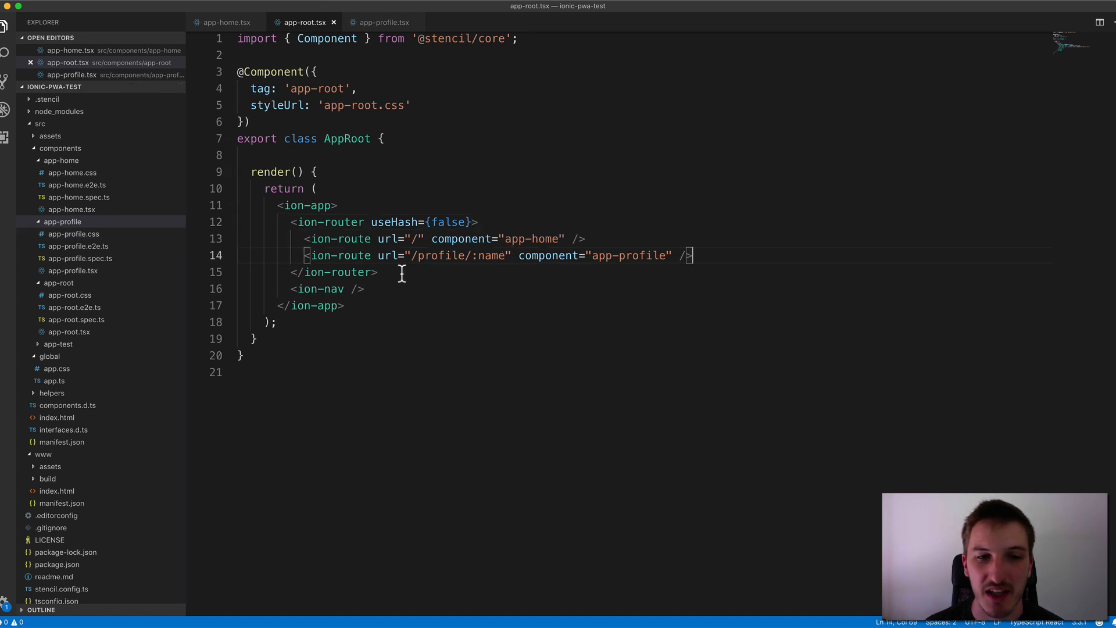
mouse_move(598, 263)
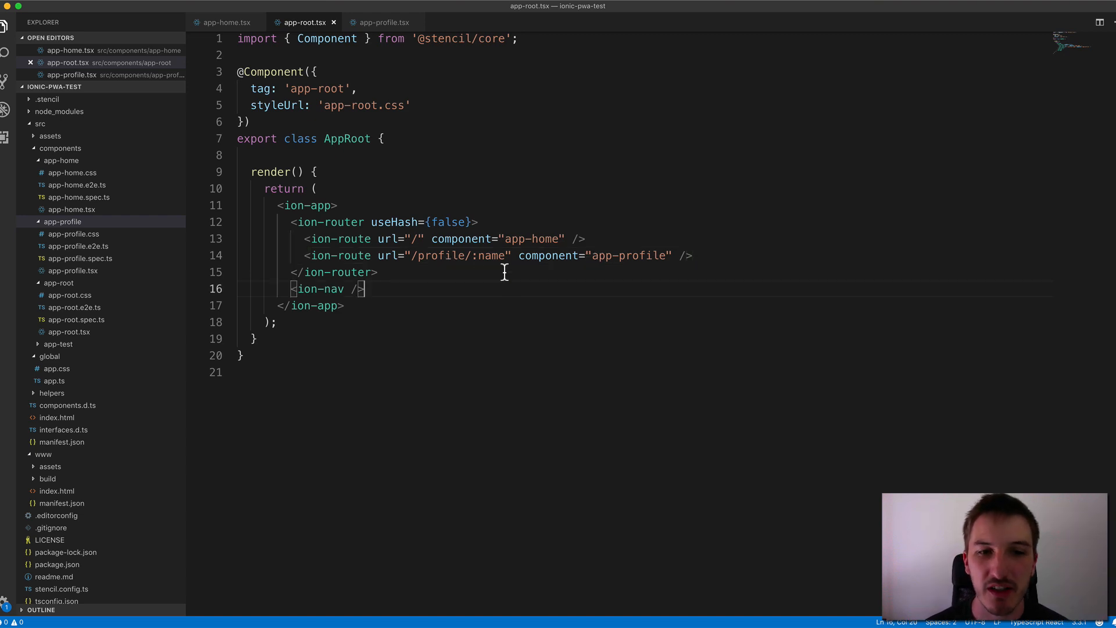
double_click(490, 255)
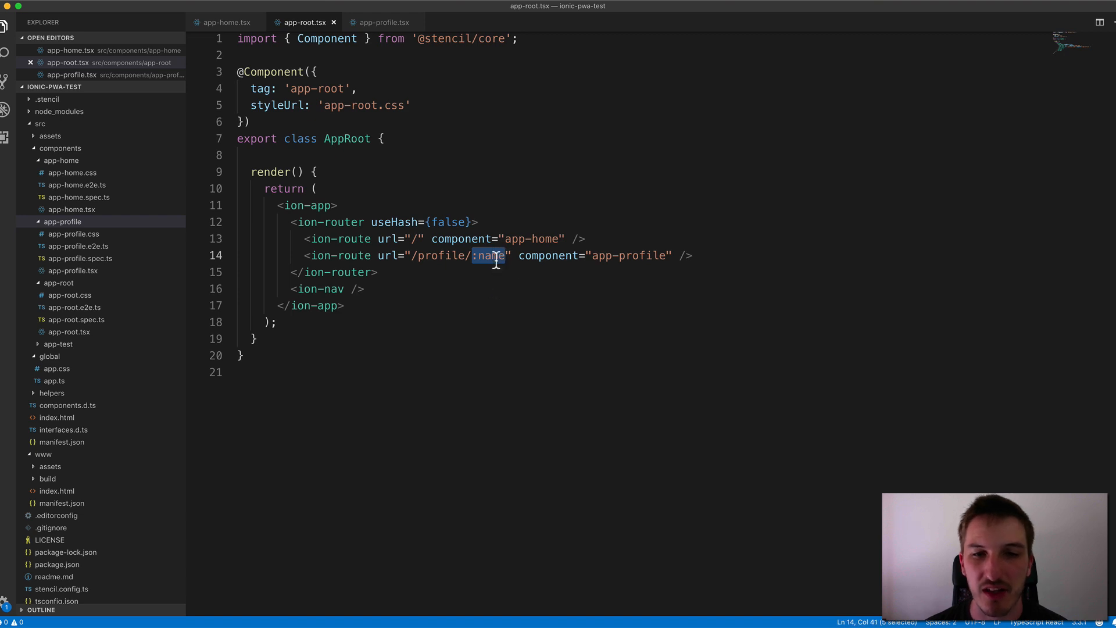
mouse_move(504, 264)
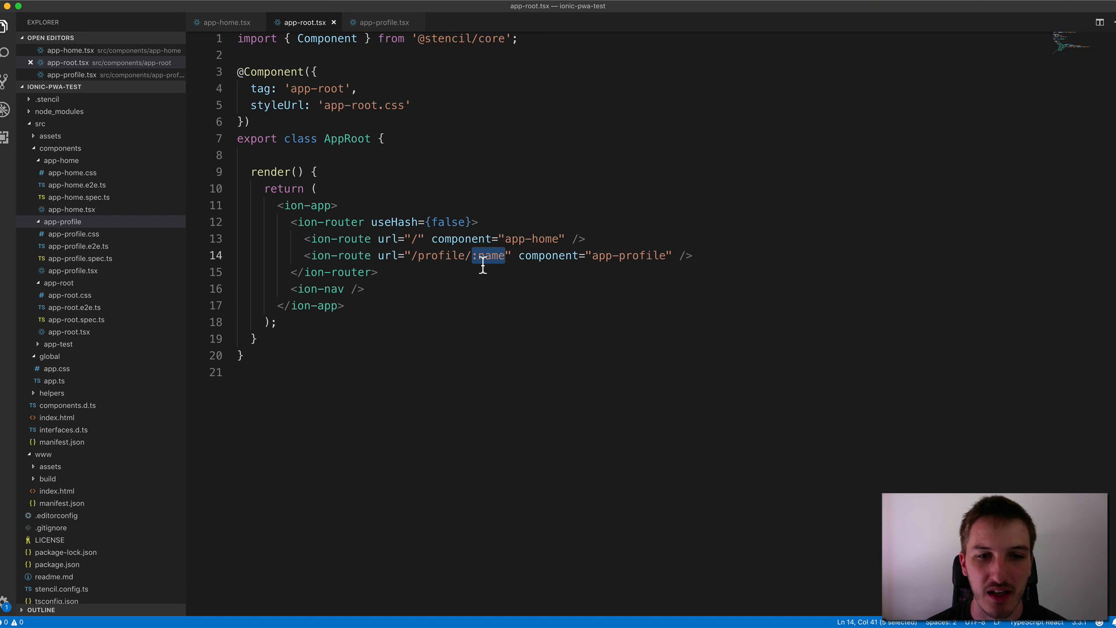
mouse_move(498, 278)
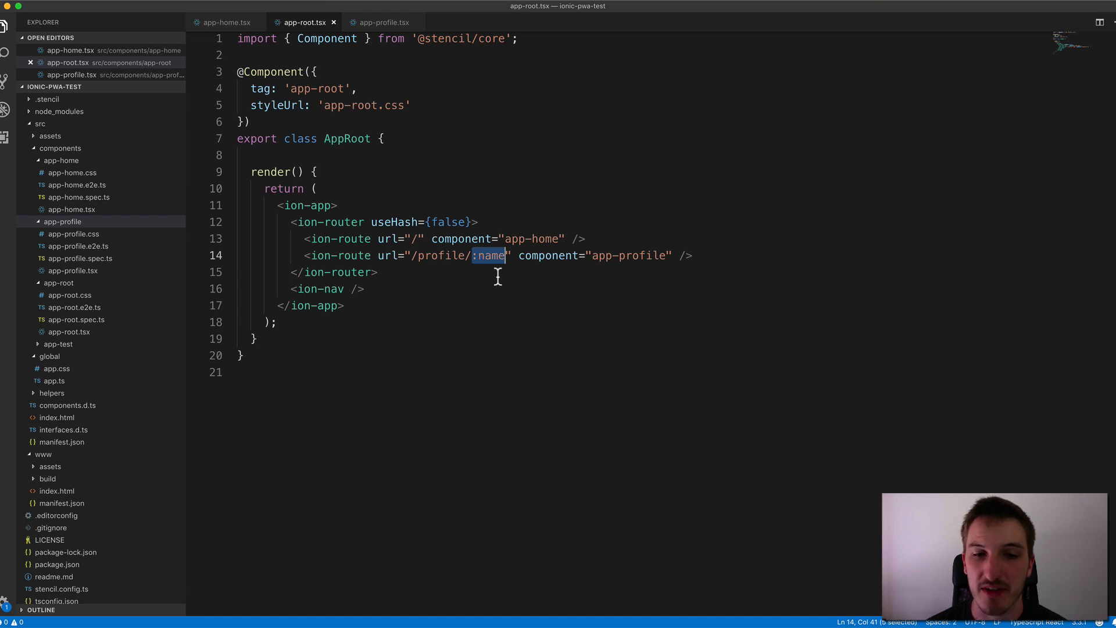
mouse_move(461, 292)
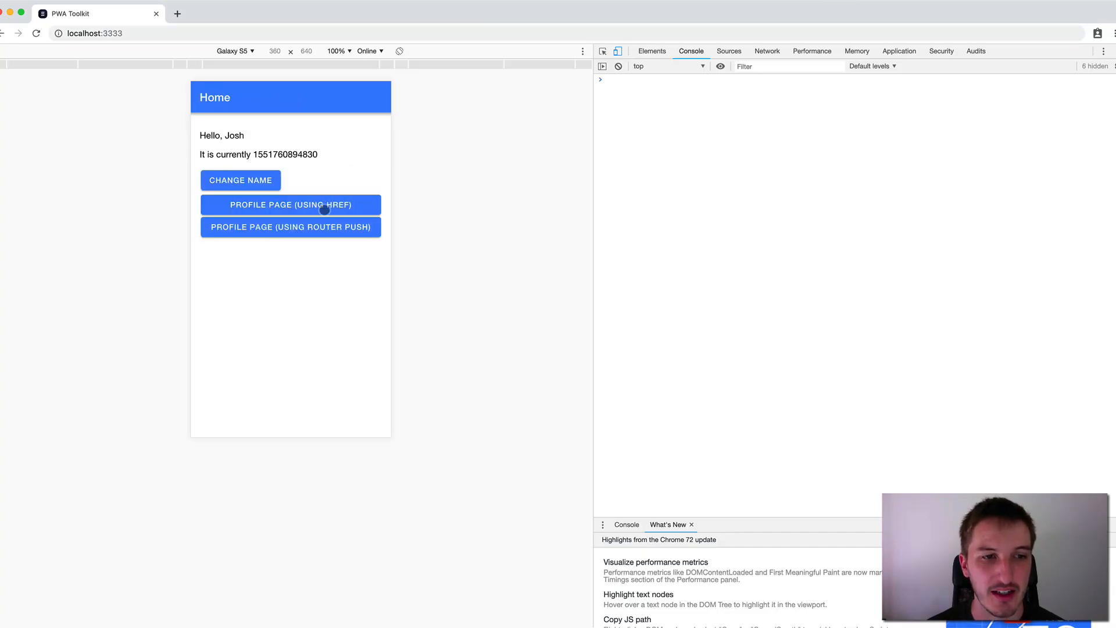
click(289, 204)
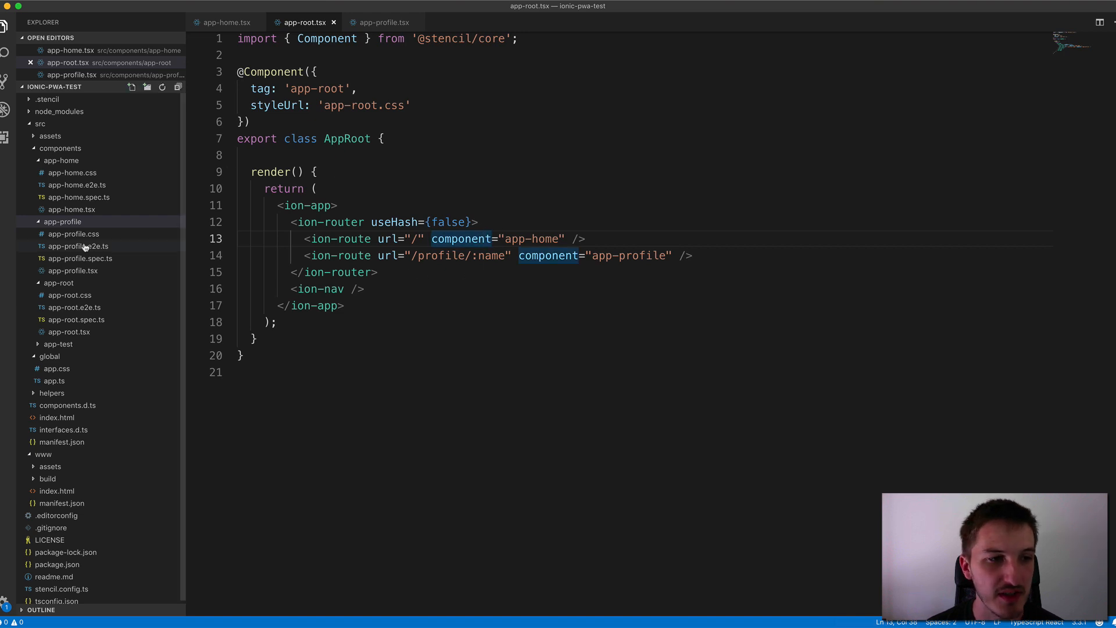
- Check app-profile's name prop, then change the profile route url to '/profile/:name/:apple'
click(72, 270)
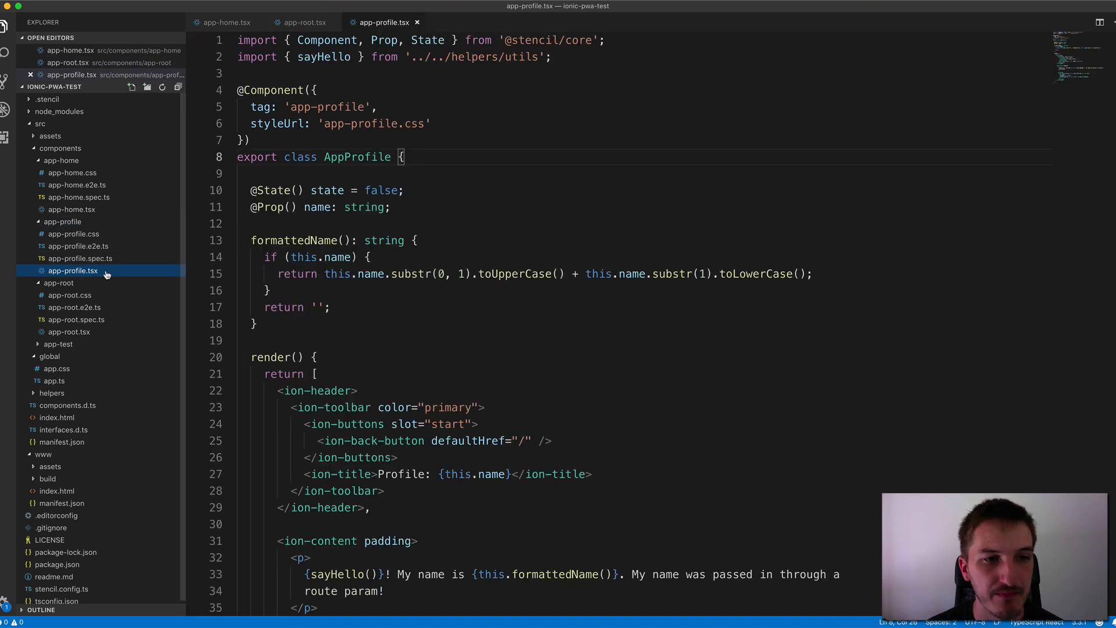
click(339, 207)
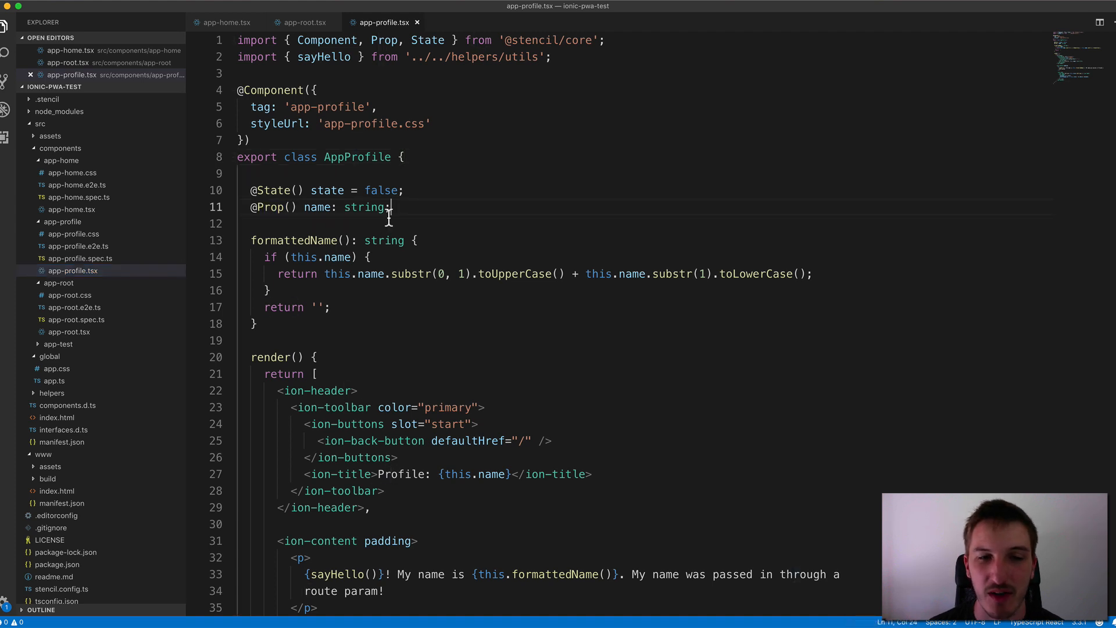
mouse_move(302, 22)
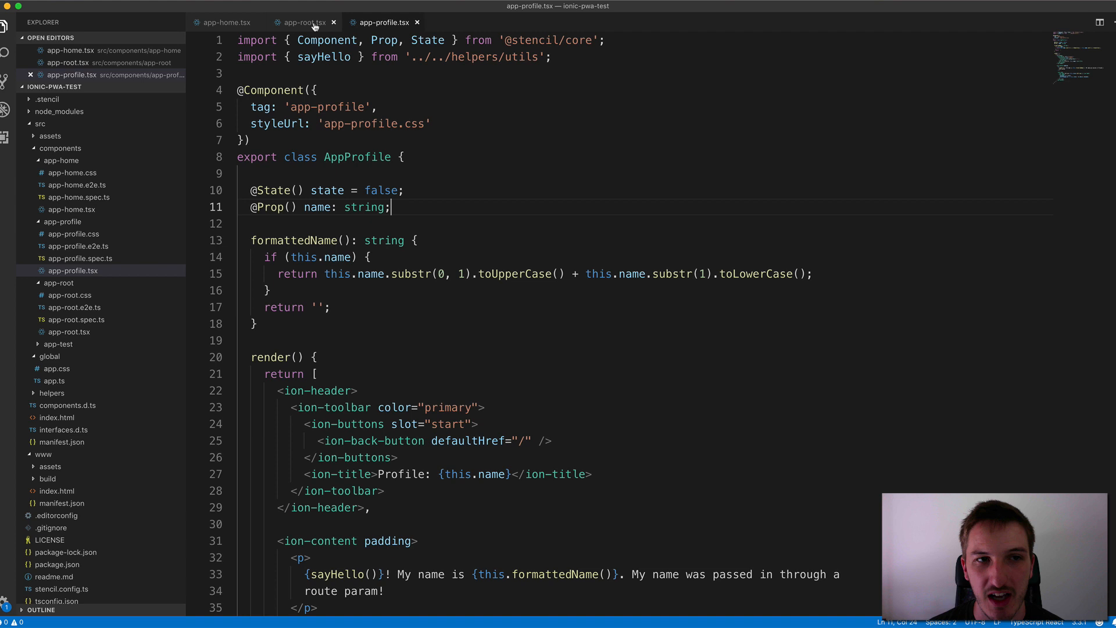
click(301, 22)
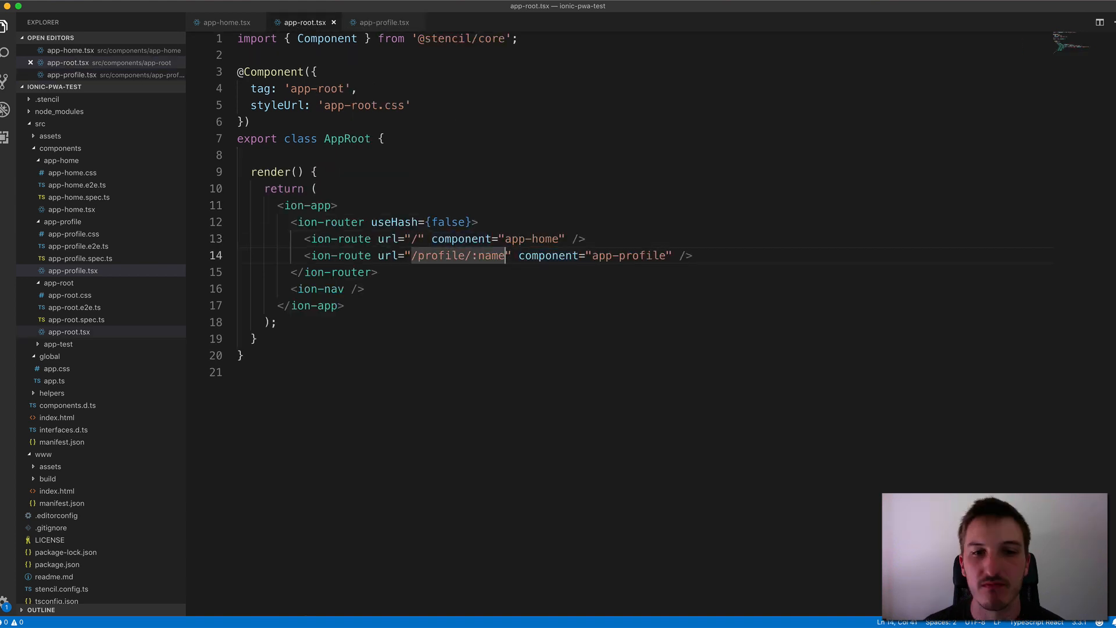
text(/:)
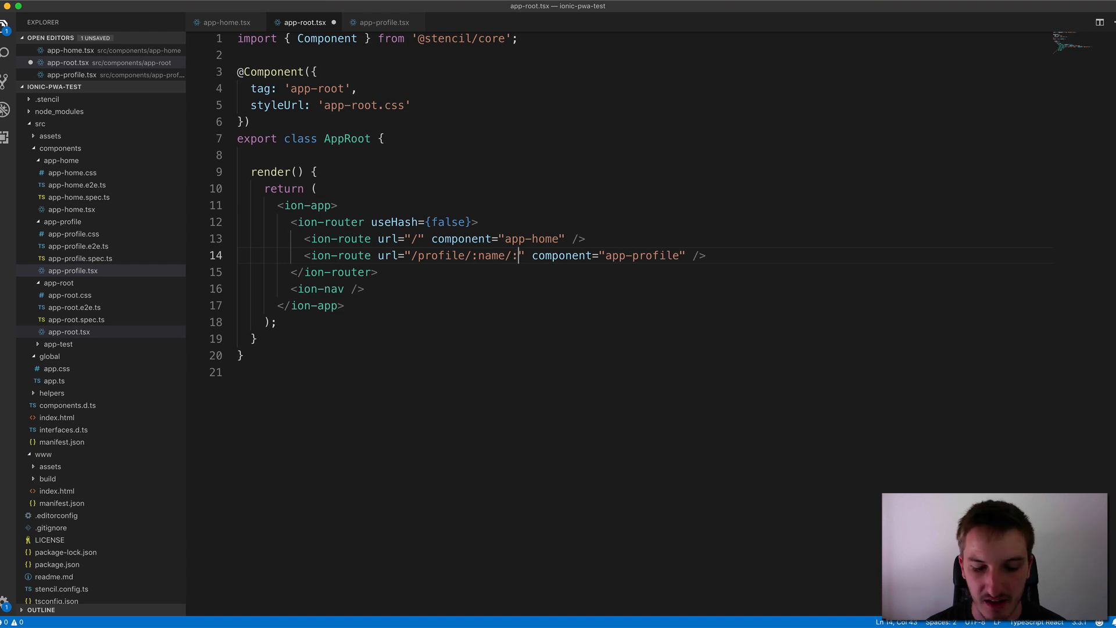
text(appl)
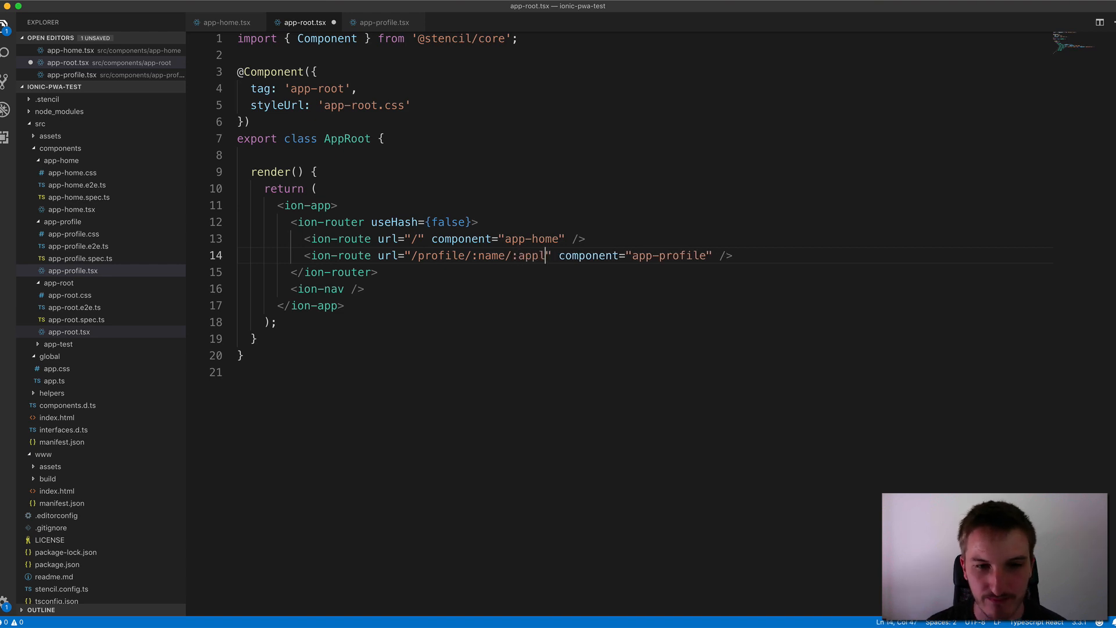
text(e)
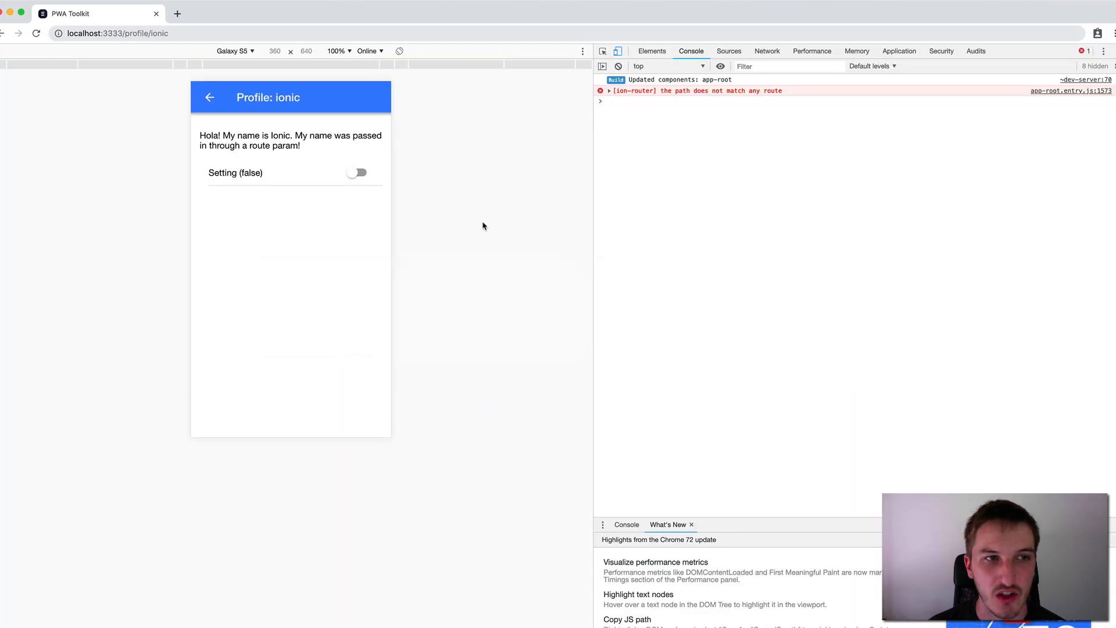
mouse_move(734, 169)
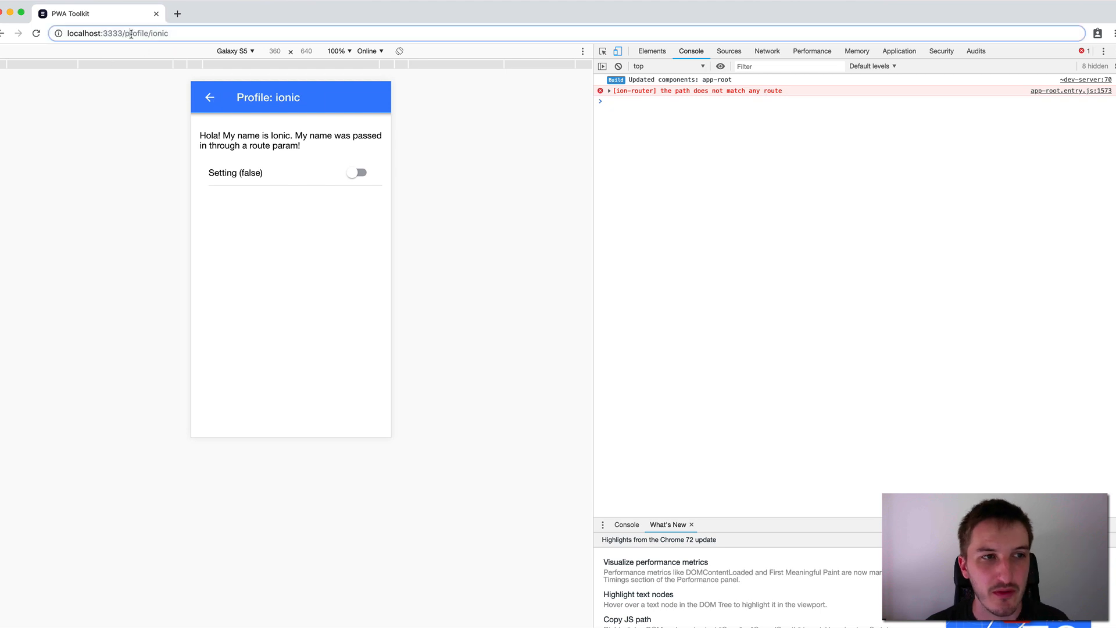
- After the href link hits the route-mismatch error, load localhost:3333/profile/ionic/test
click(209, 98)
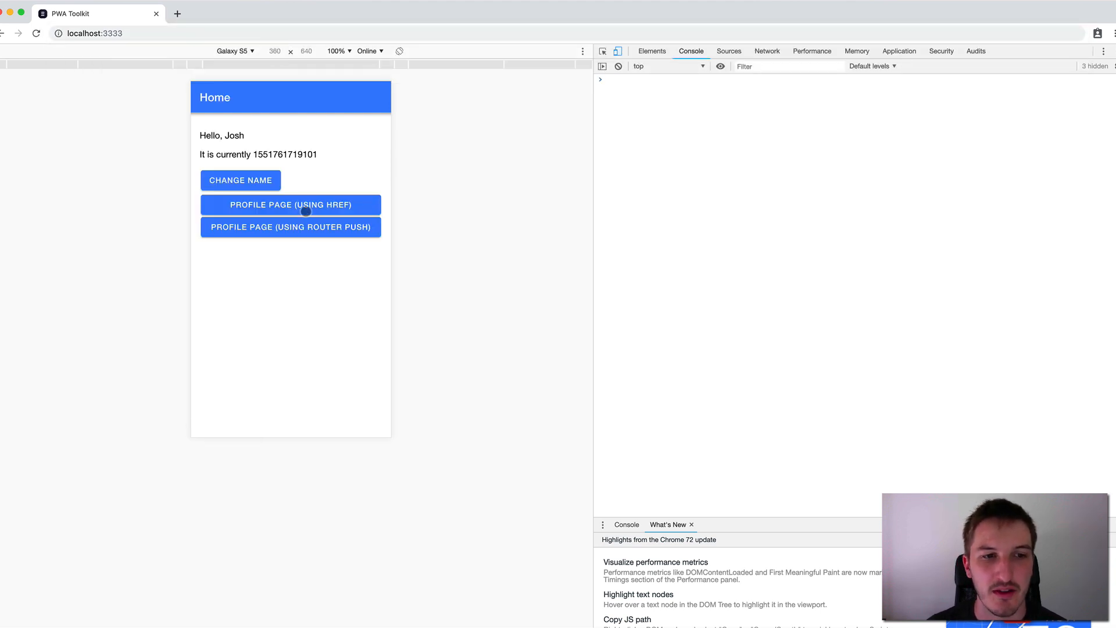
click(289, 204)
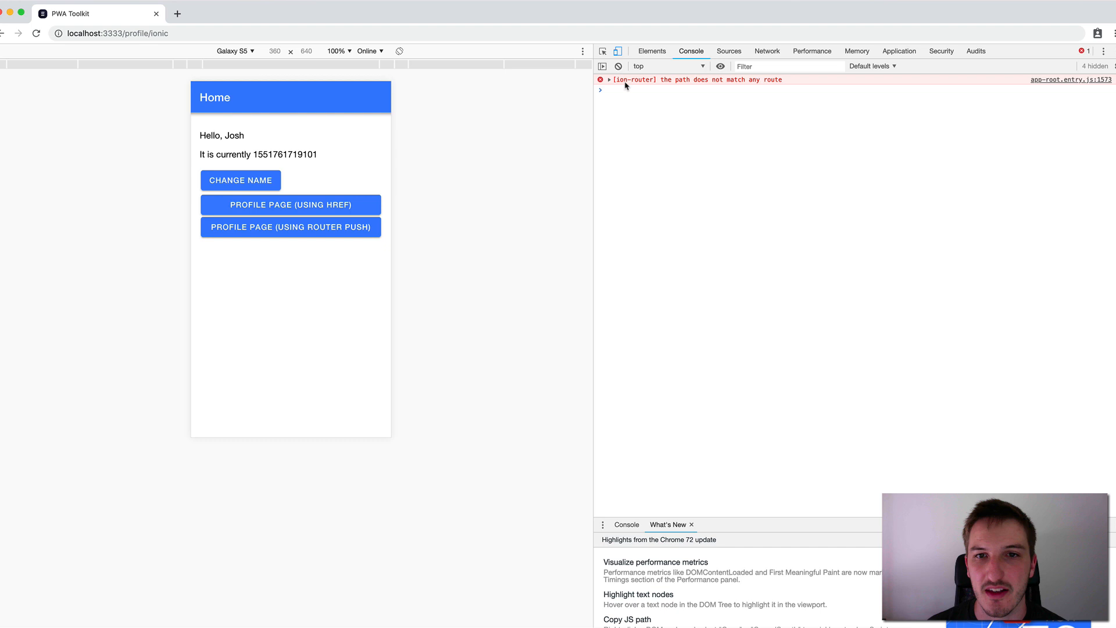
mouse_move(729, 85)
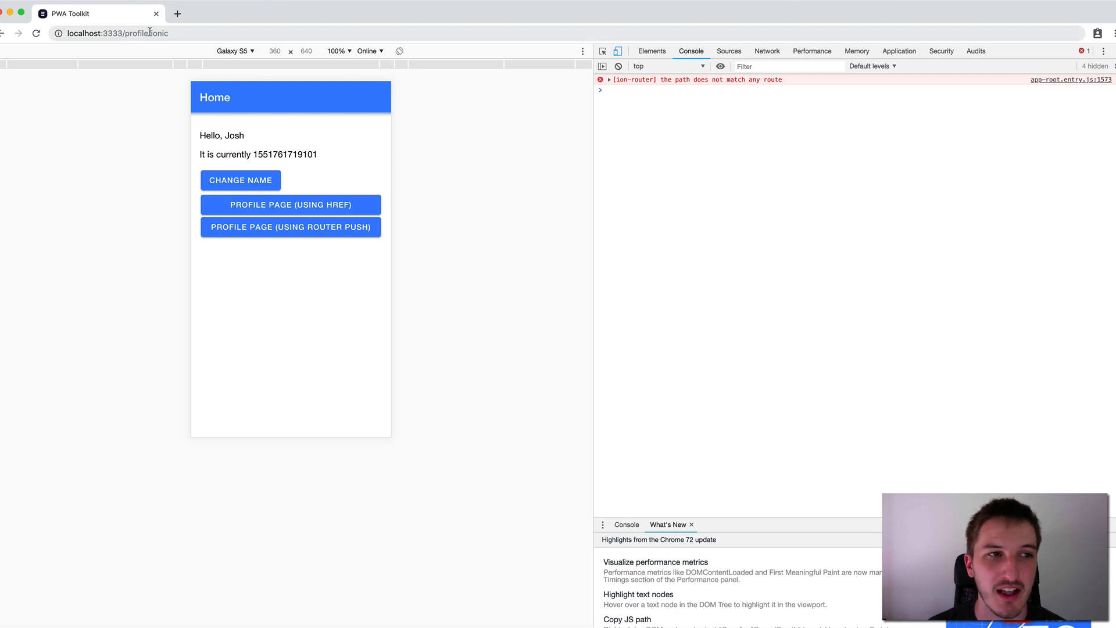
click(143, 32)
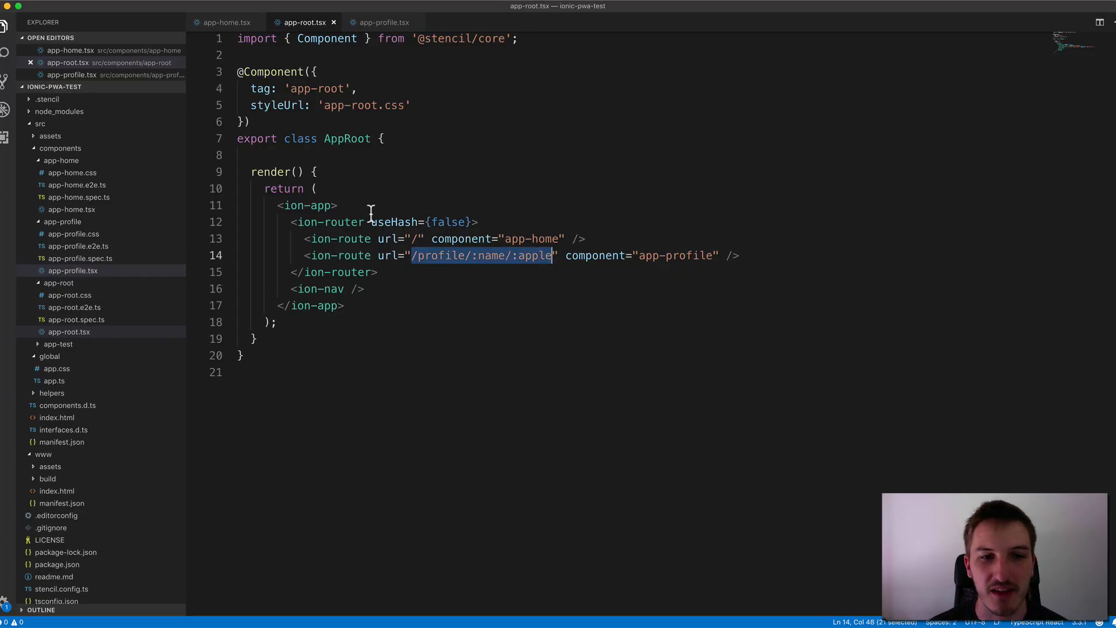
click(503, 256)
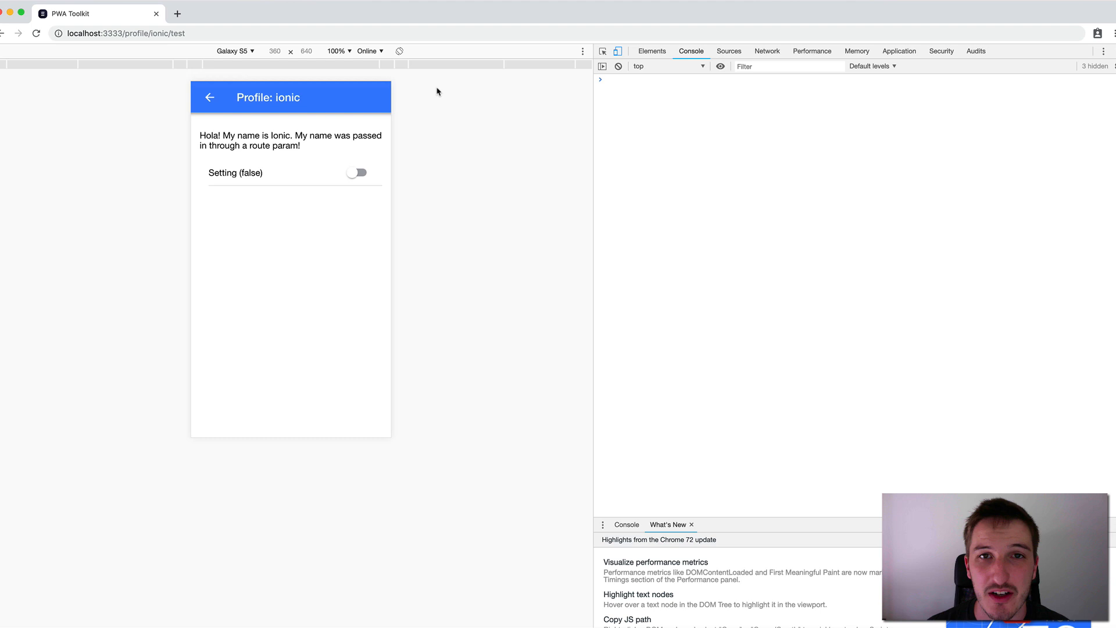
mouse_move(344, 65)
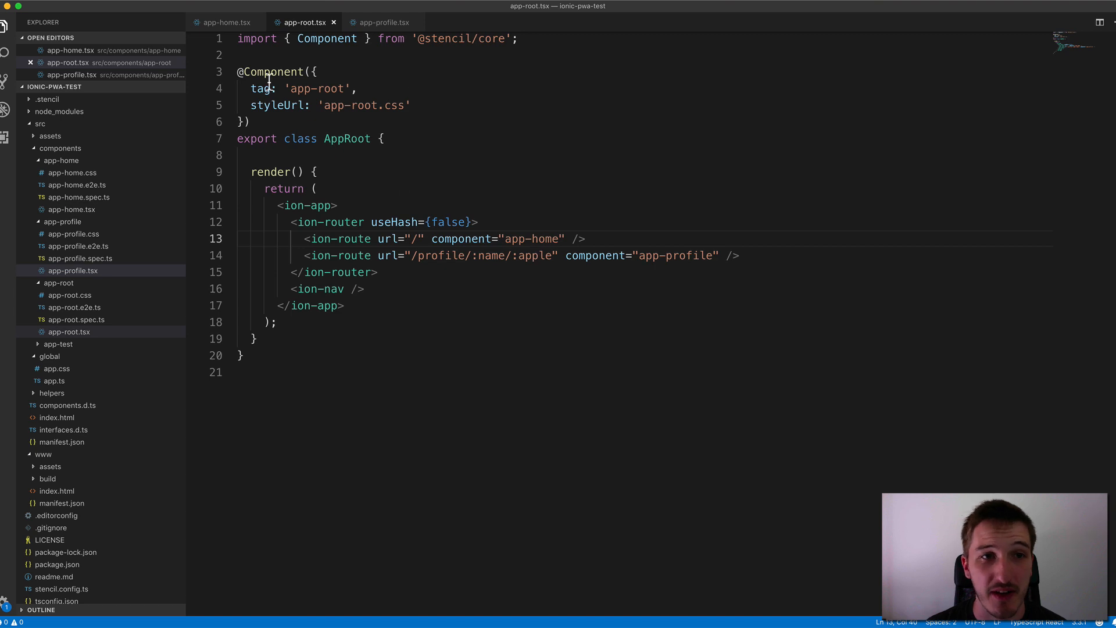
click(383, 22)
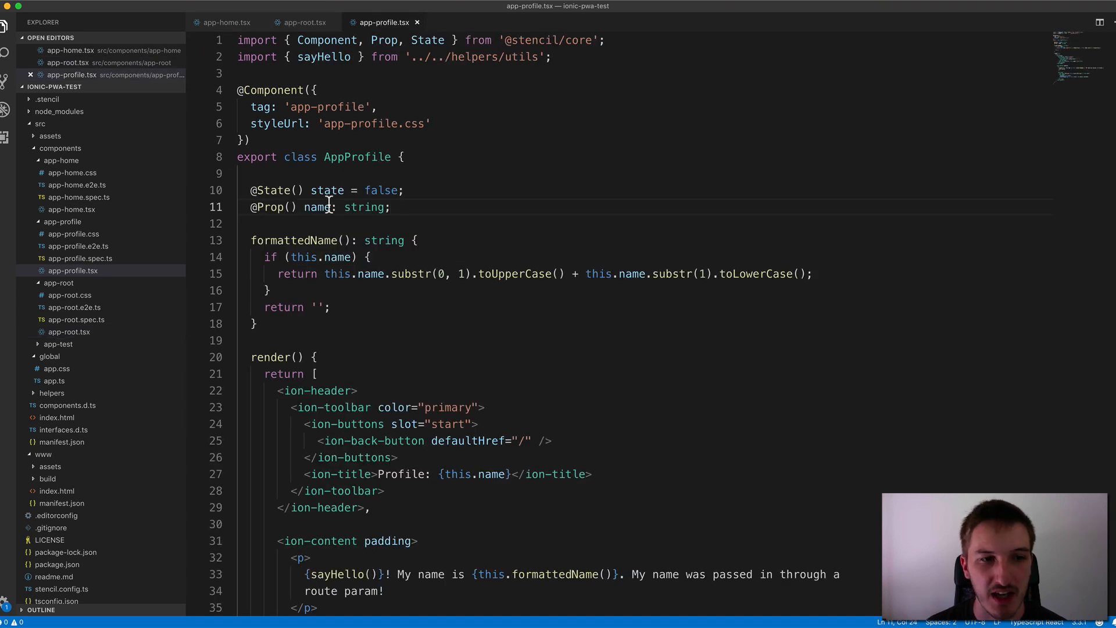
text(@)
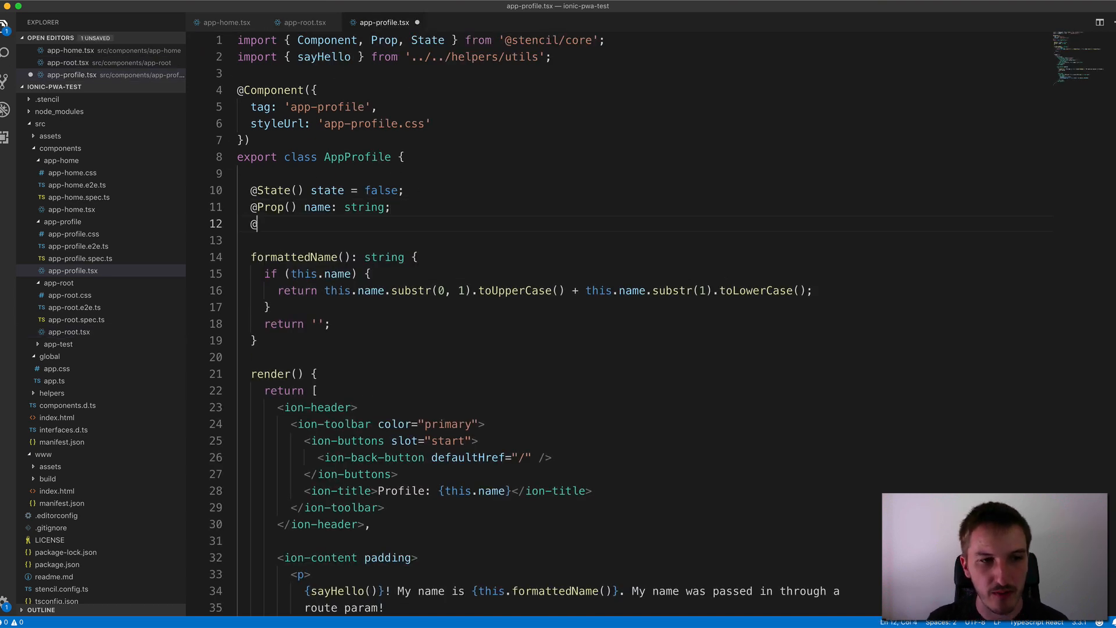
text(Prop())
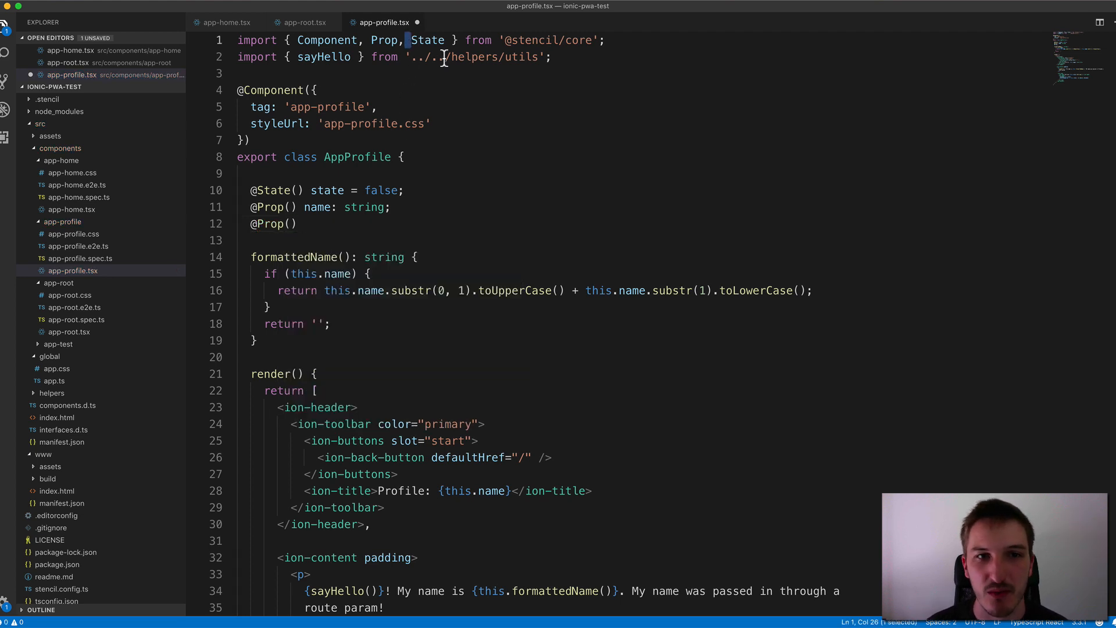
text(apple)
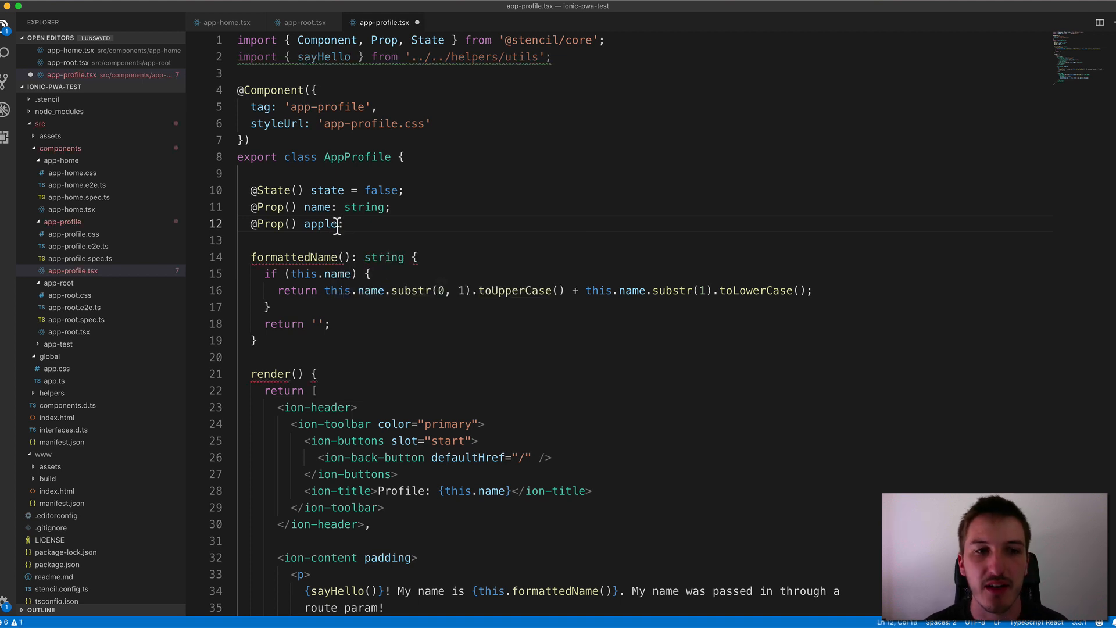
text(: string;)
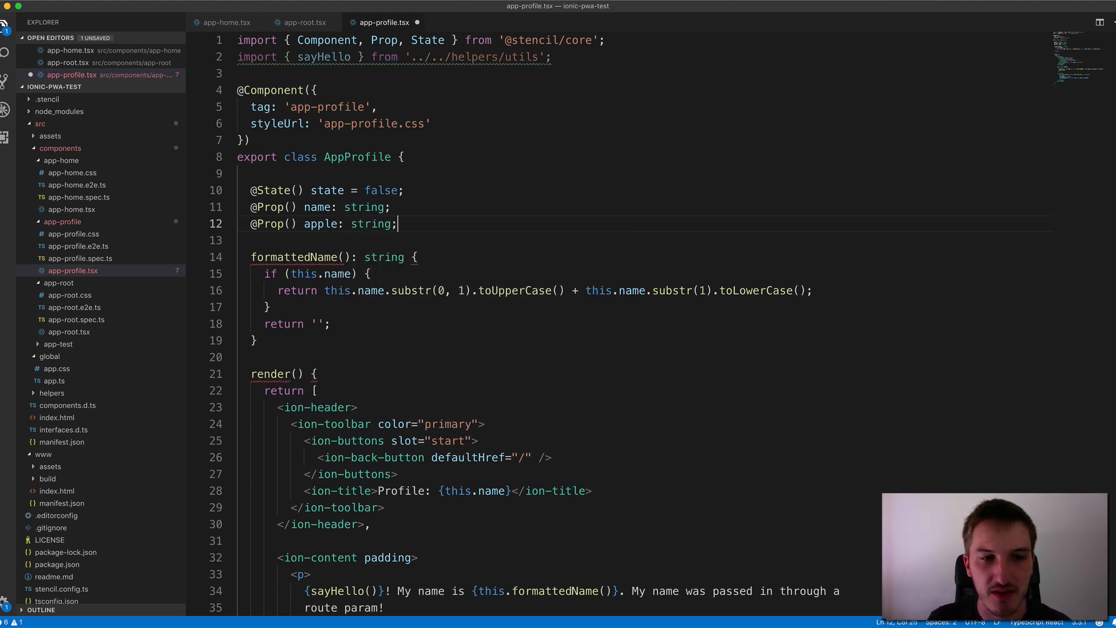
- Scroll down to render and start a paragraph showing the apple value in ion-content
scroll(down, 3)
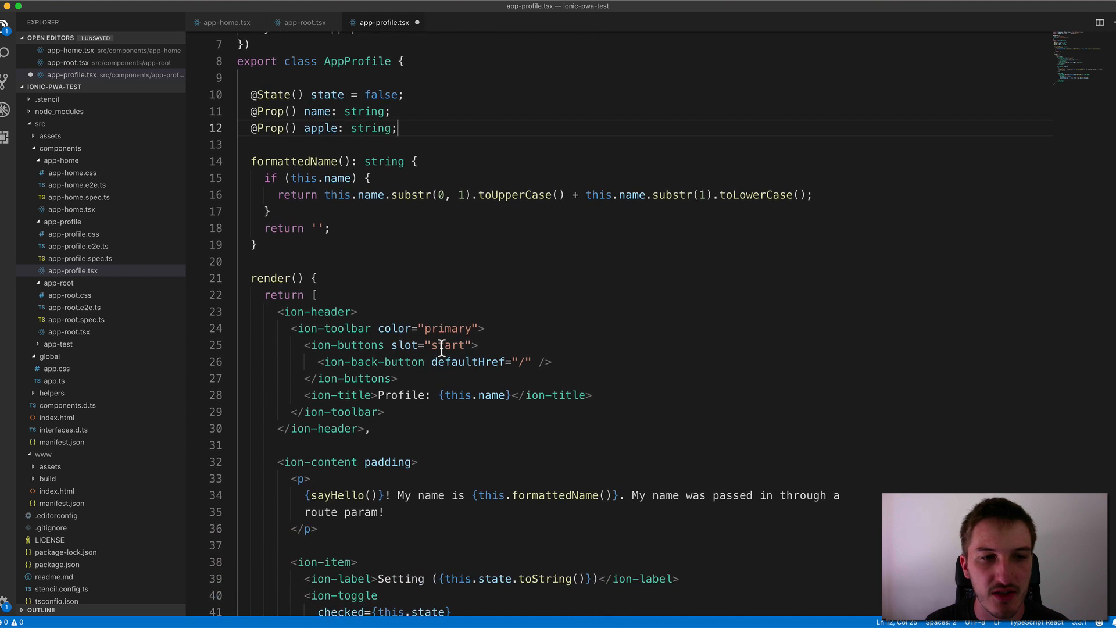
scroll(down, 3)
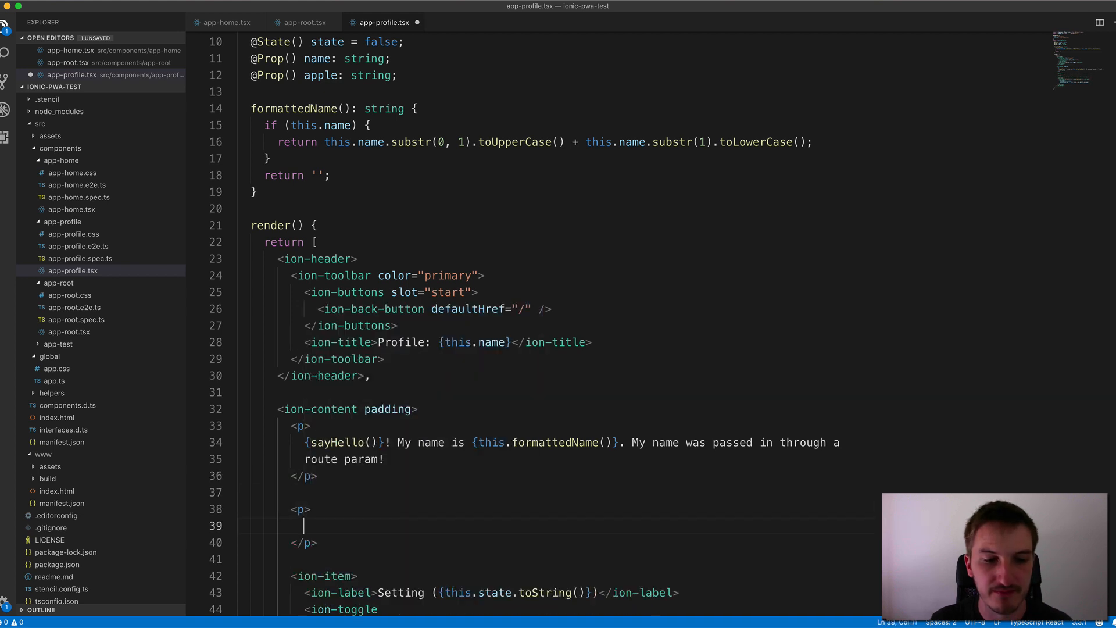
text(thi)
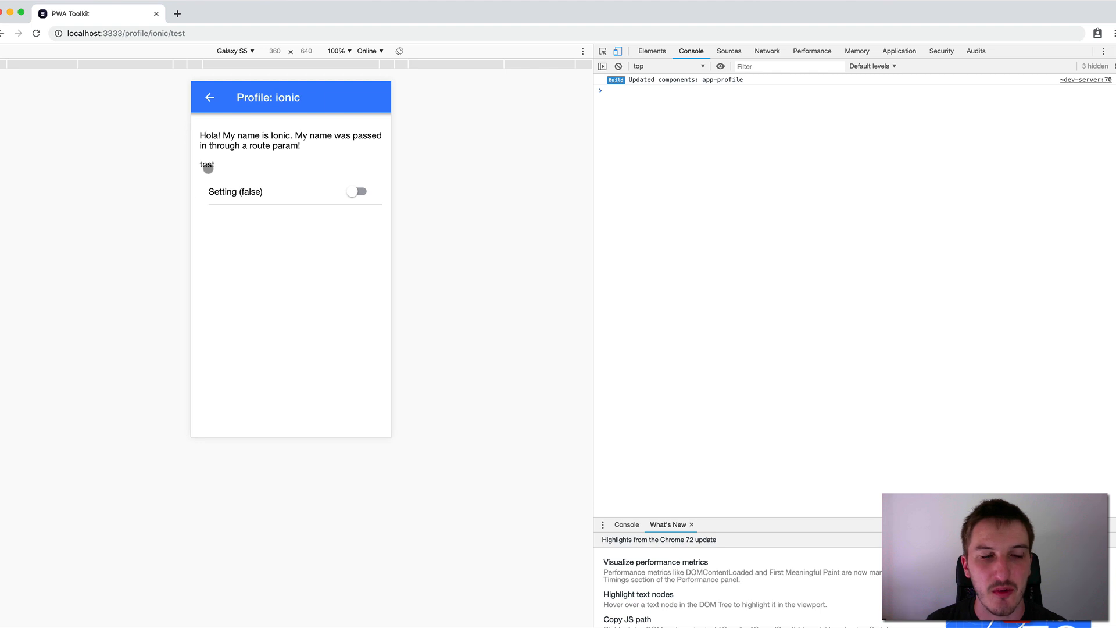
- Load localhost:3333/profile/ionic/hello and view the Hola greeting and hello text
click(143, 33)
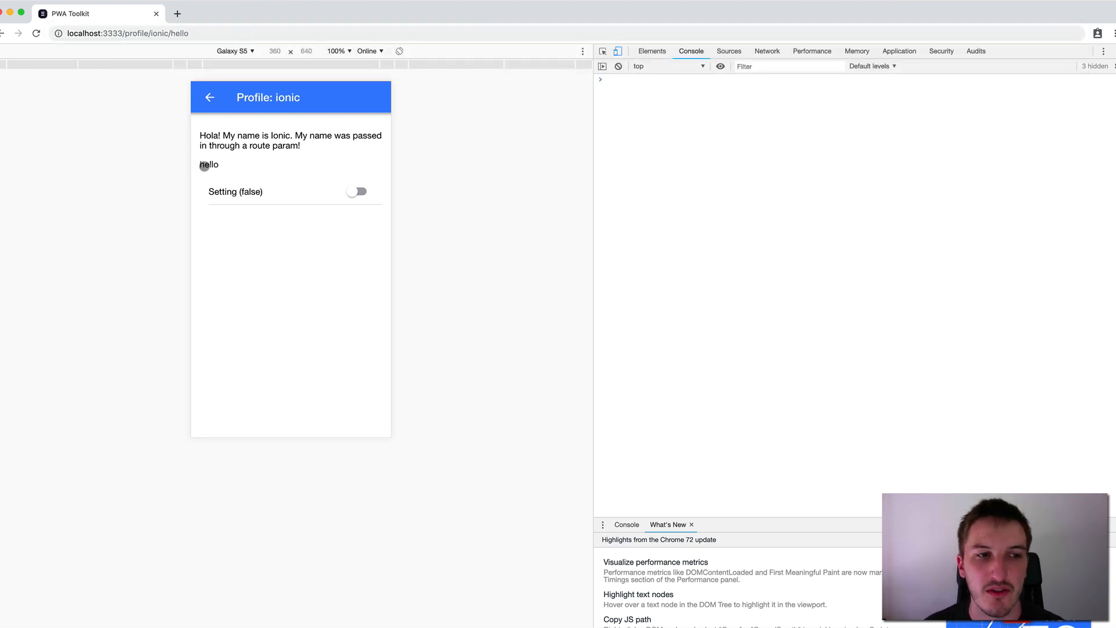
mouse_move(458, 182)
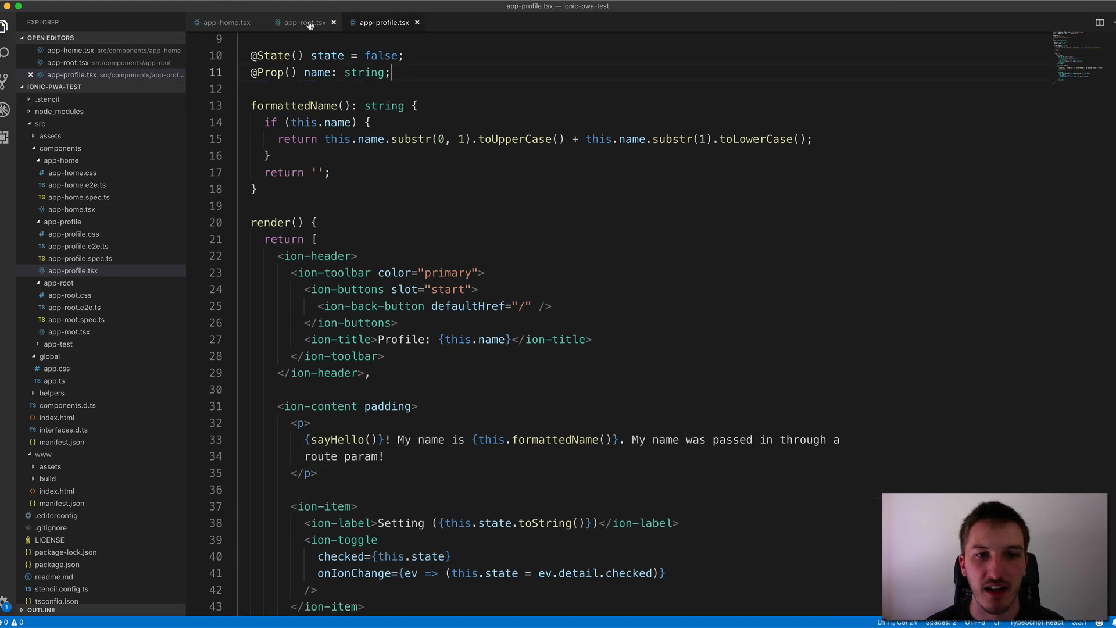
click(302, 22)
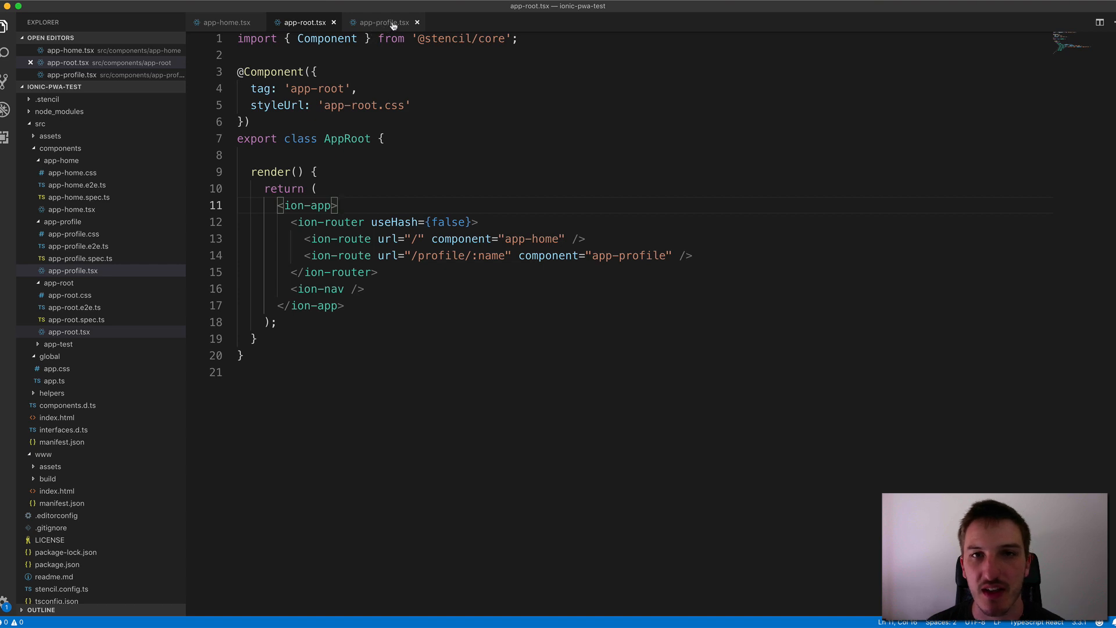
mouse_move(384, 22)
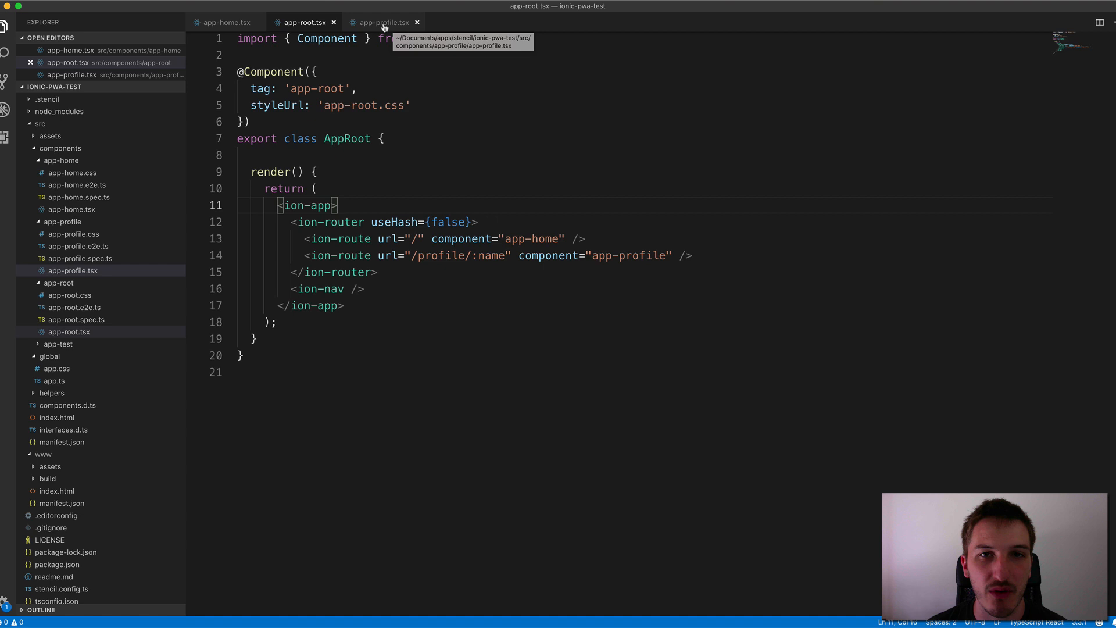
click(381, 22)
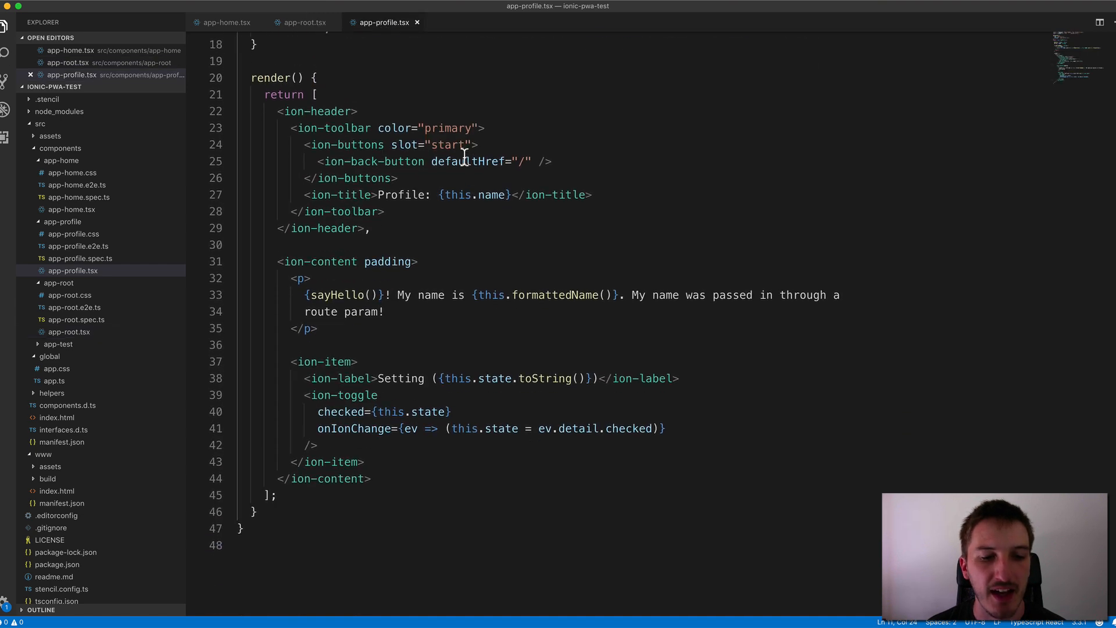
scroll(up, 3)
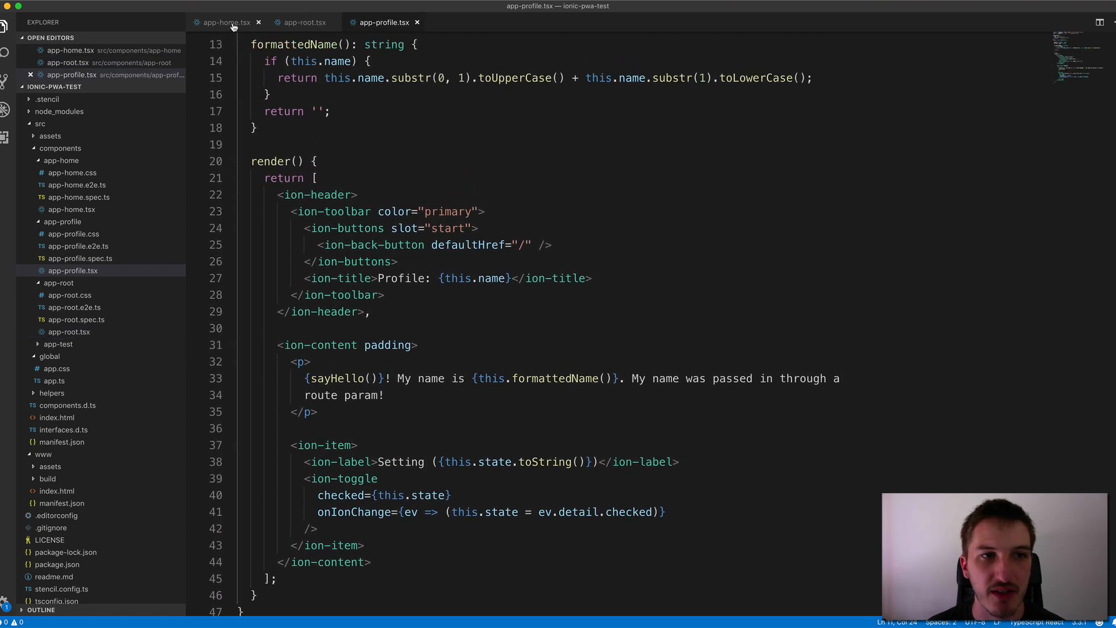
click(225, 22)
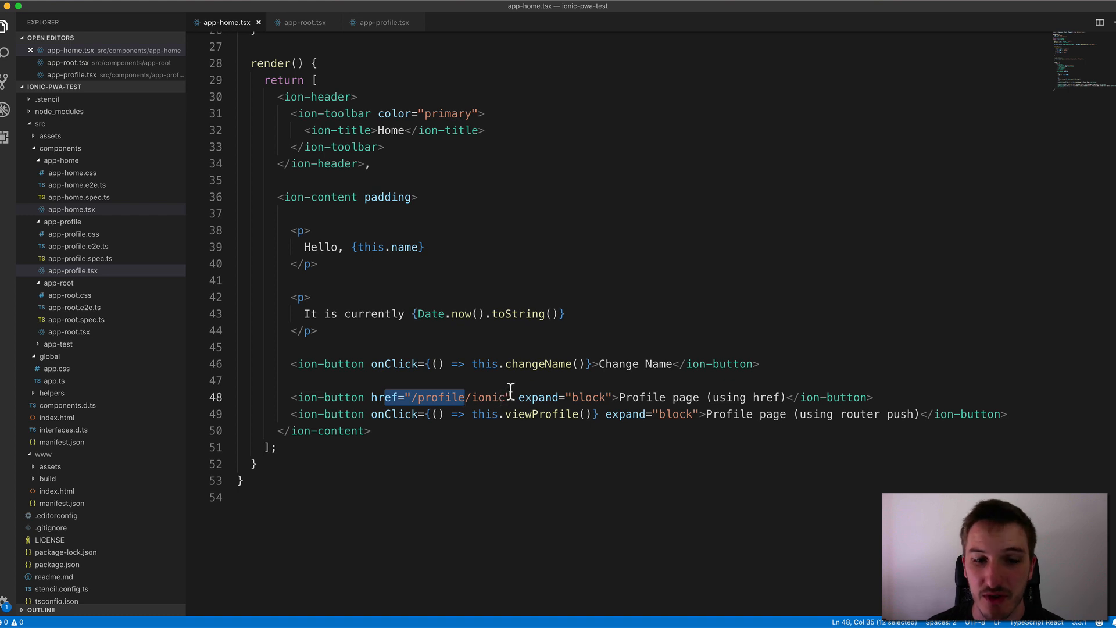
- Delete 'josh' from the router.push path so viewProfile targets /profile/ionic/
scroll(up, 3)
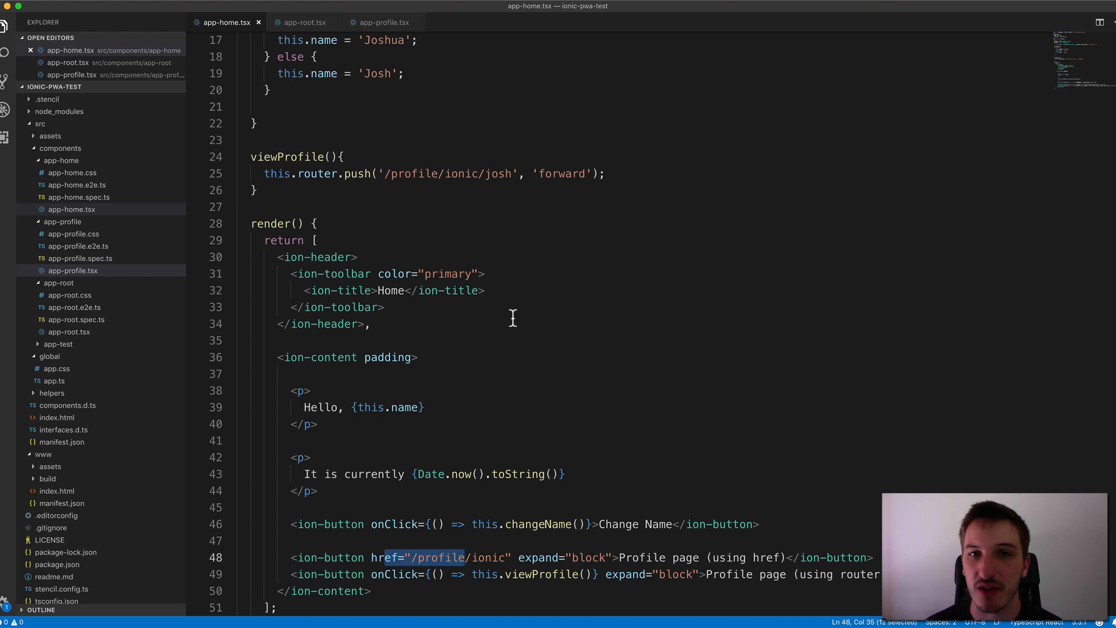
mouse_move(503, 299)
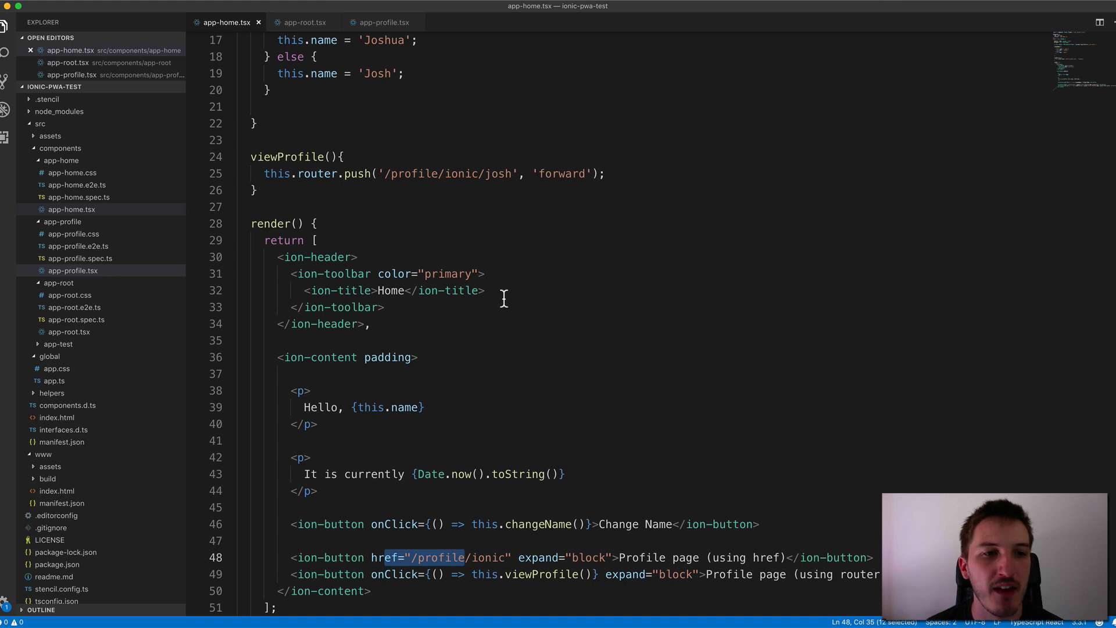
scroll(up, 3)
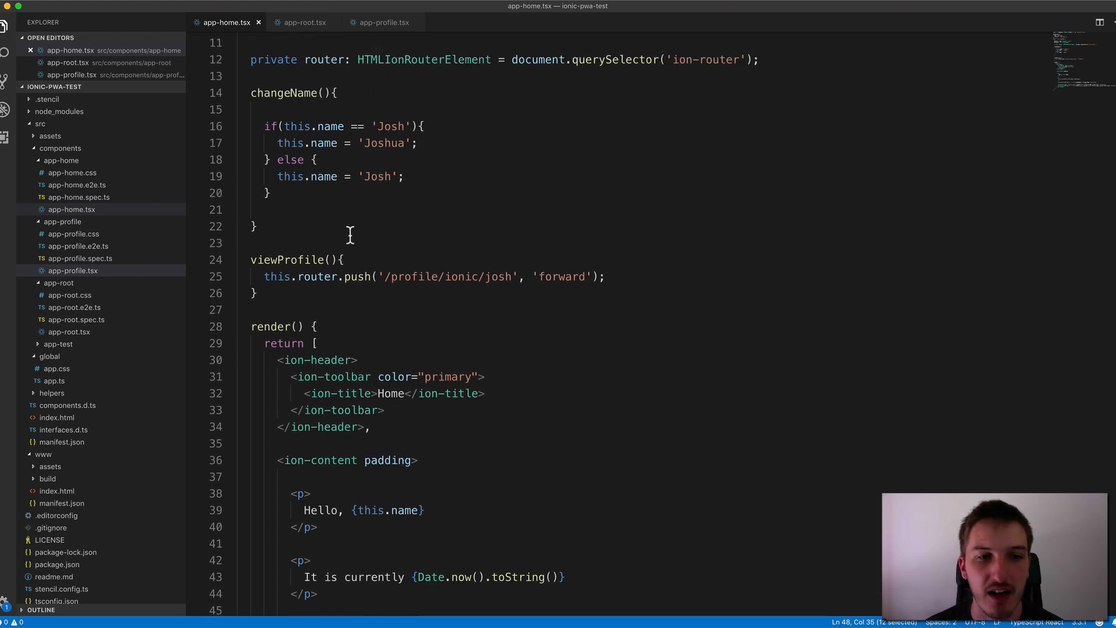
double_click(495, 276)
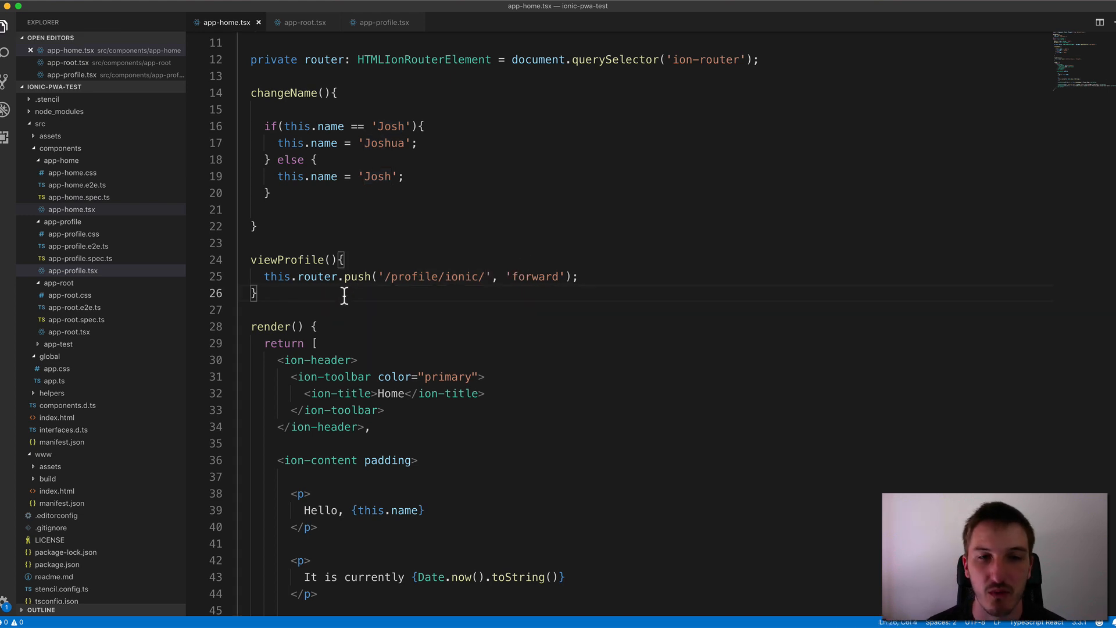
scroll(up, 3)
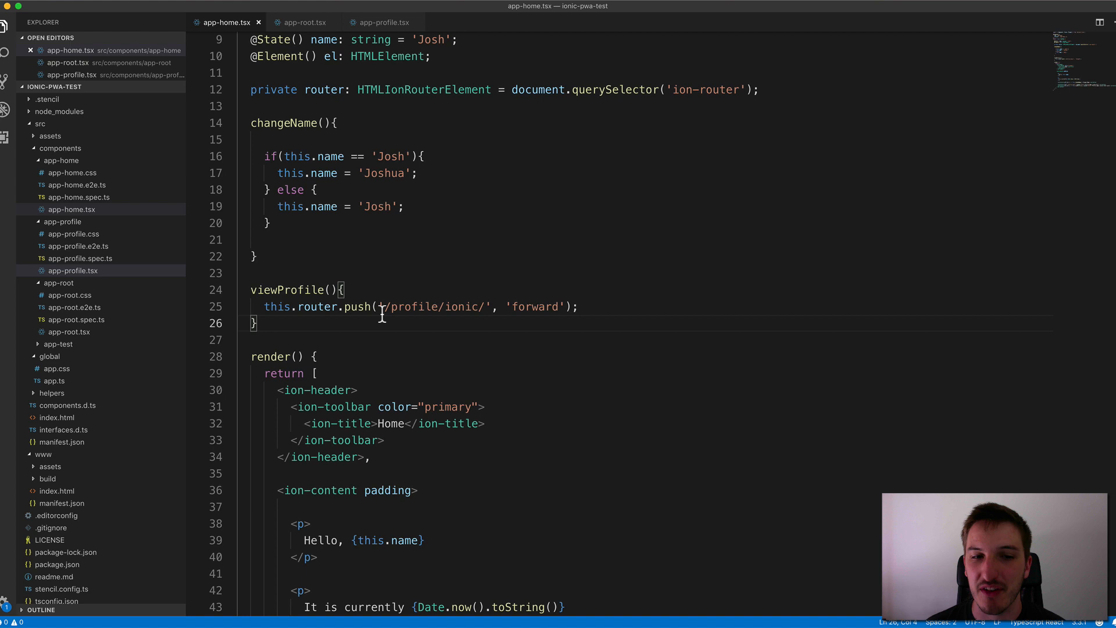
mouse_move(460, 228)
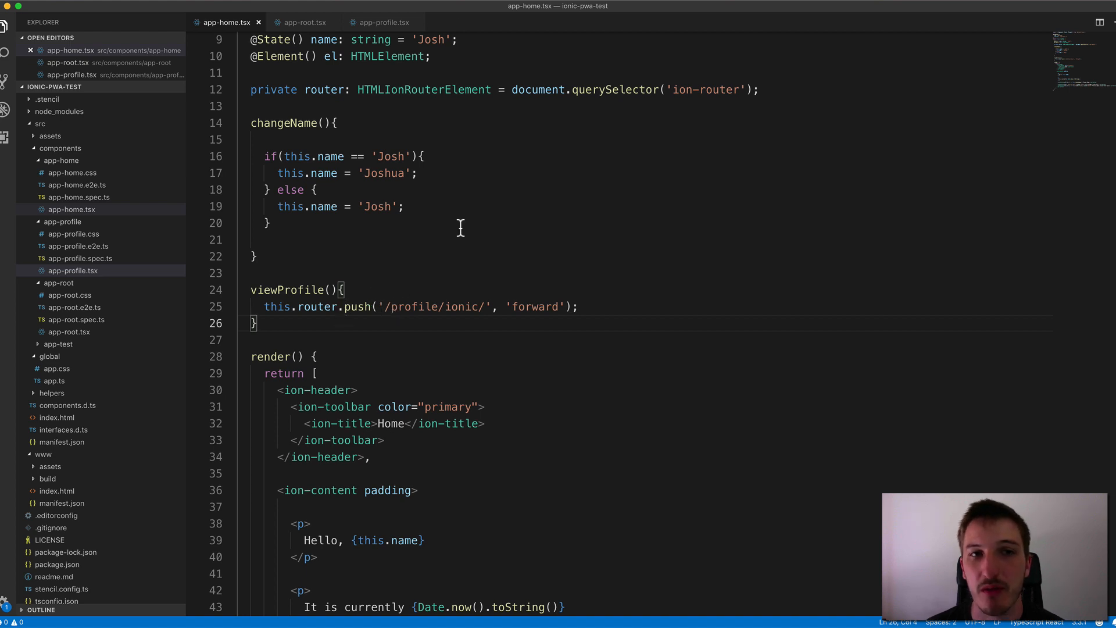
- Flip through the component tabs, select the forward direction argument, and end on app-root.tsx
click(383, 23)
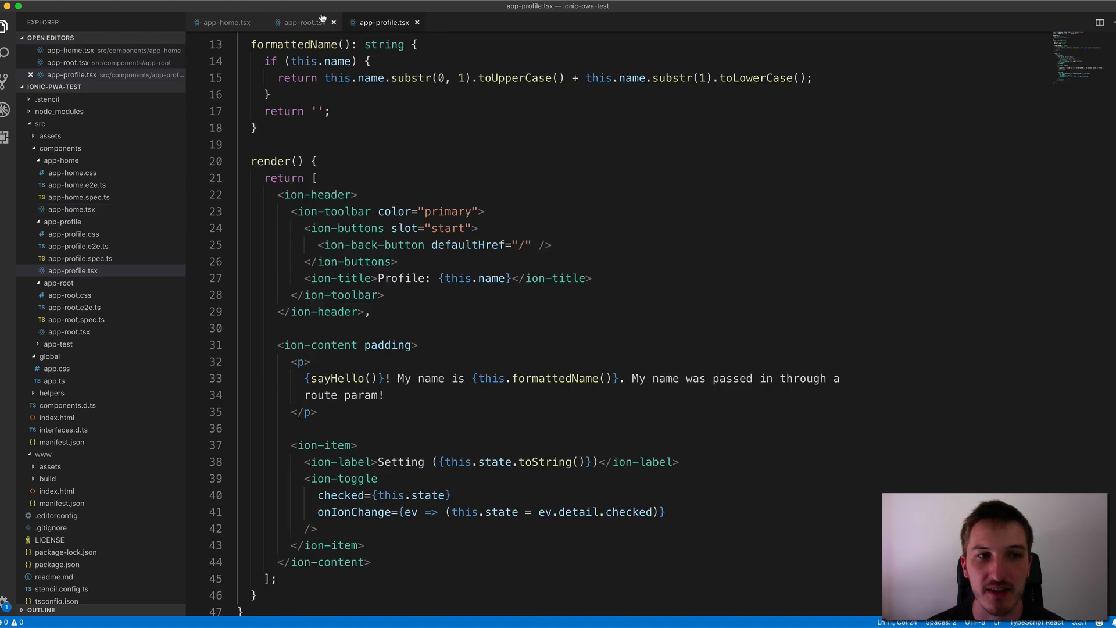
click(304, 22)
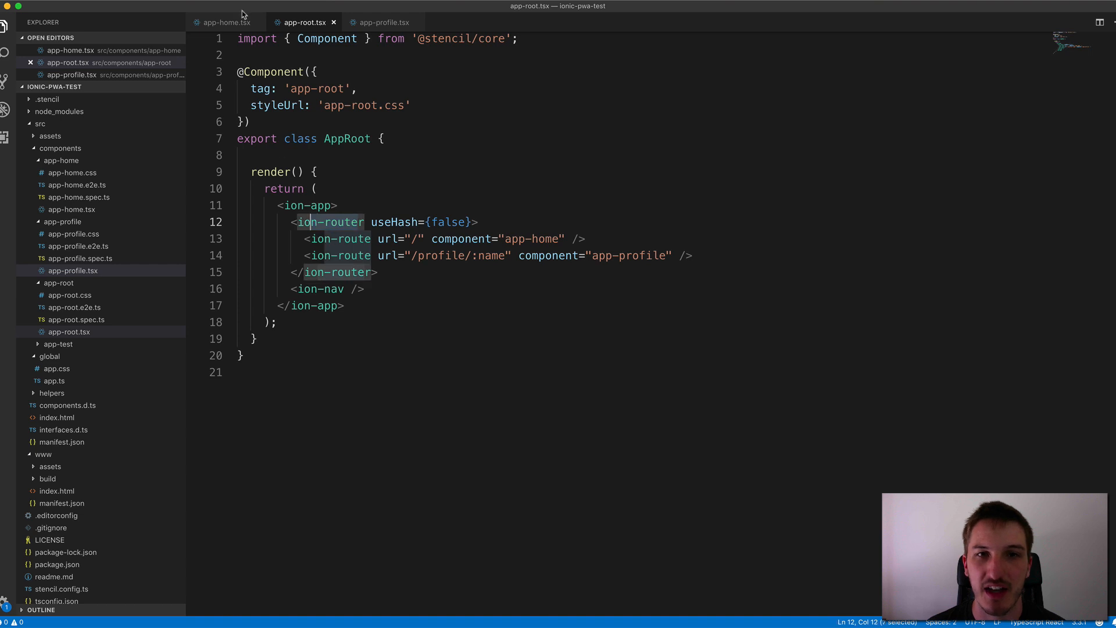
click(226, 22)
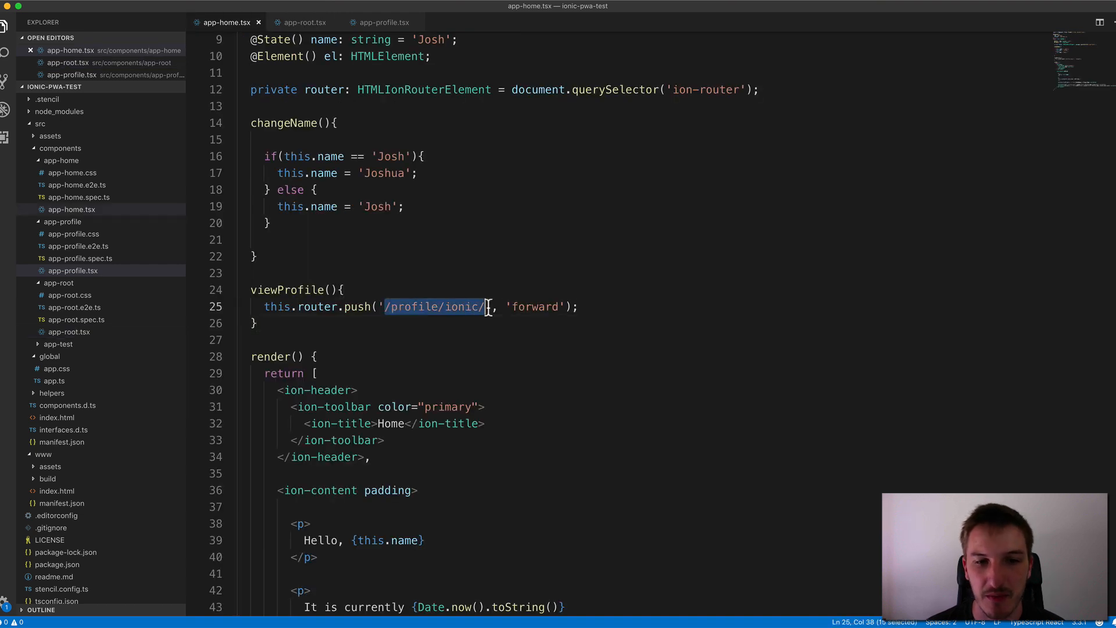
double_click(534, 307)
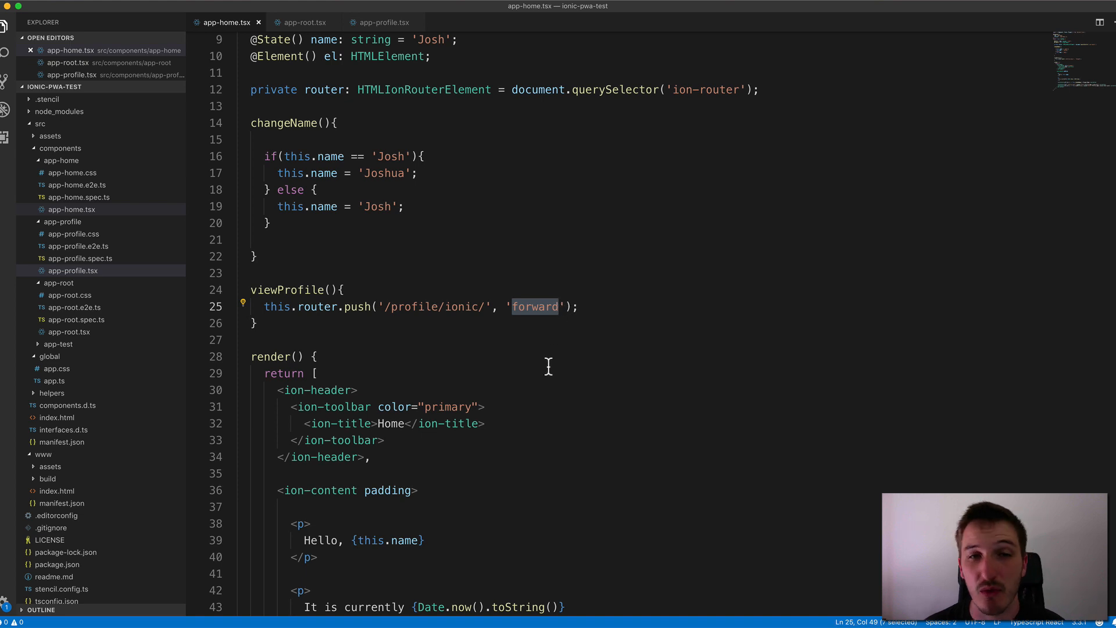
mouse_move(404, 288)
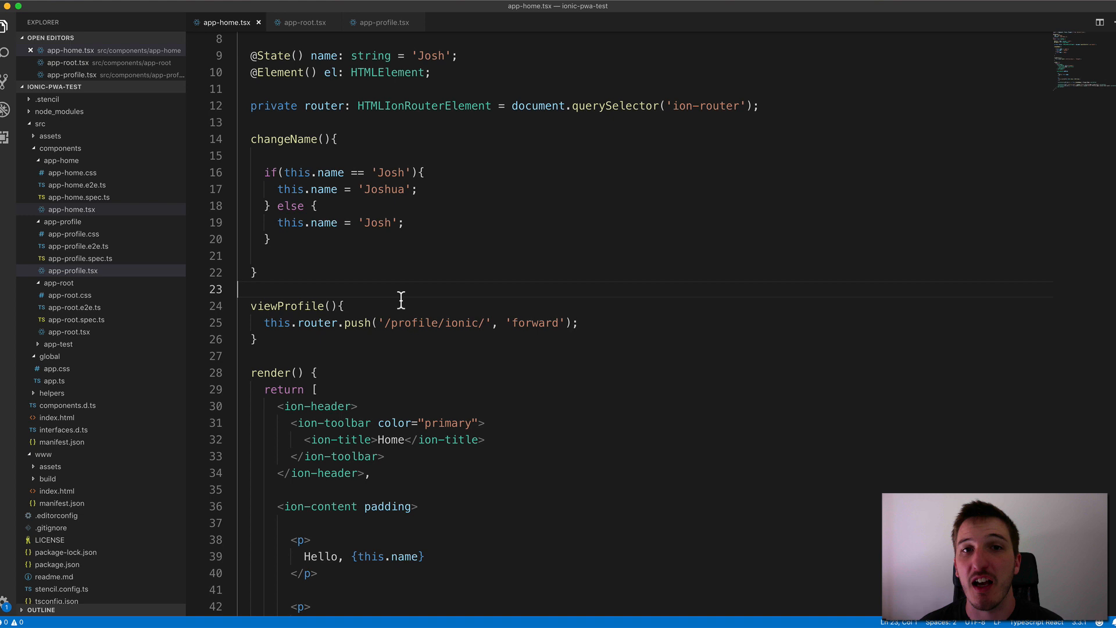
mouse_move(374, 313)
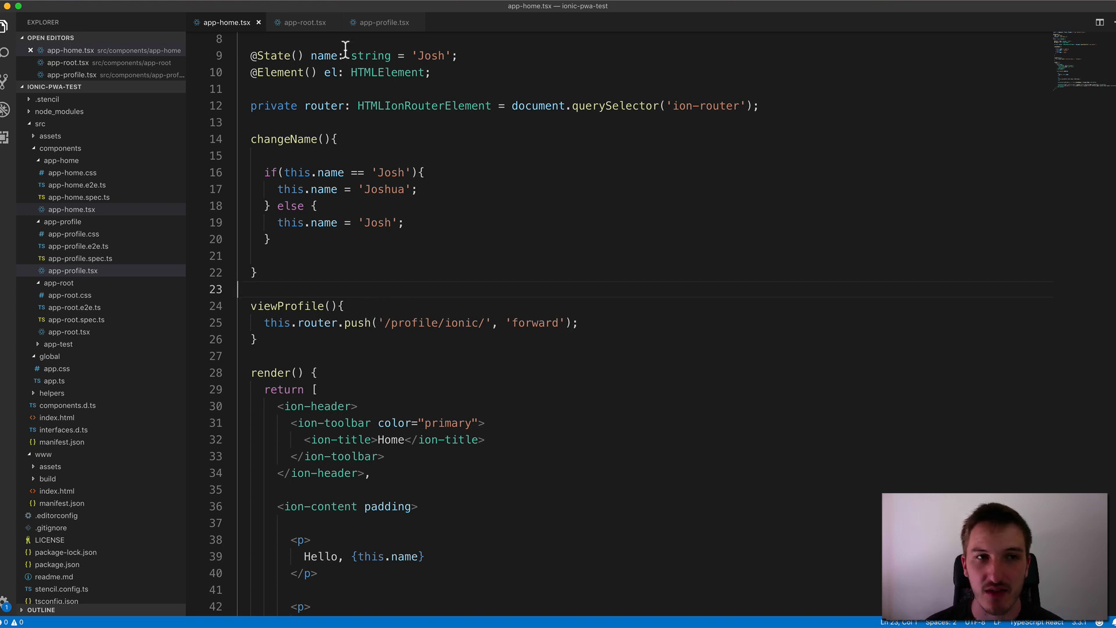
click(301, 22)
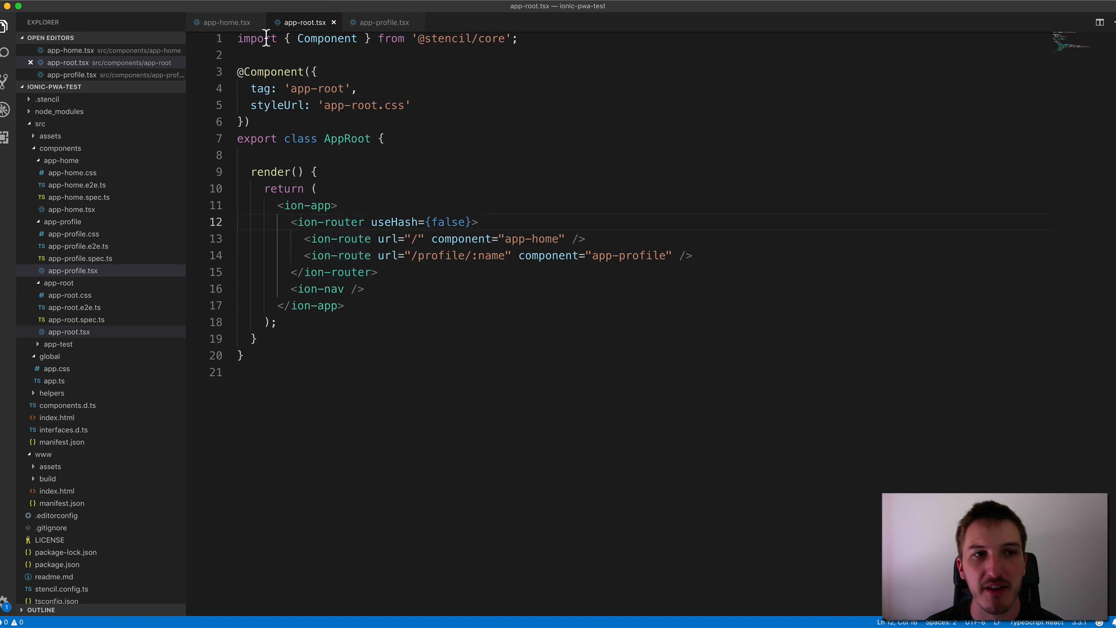
- Show app-home.tsx's HTMLIonRouterElement, this.router.push call and the ion-button profile buttons
click(225, 22)
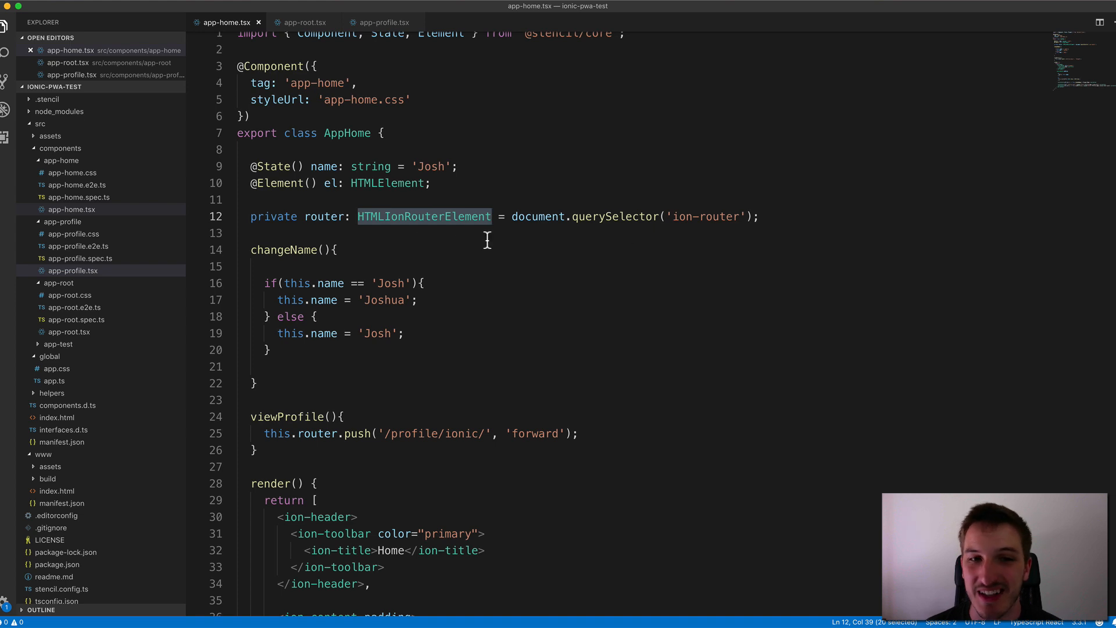
click(541, 233)
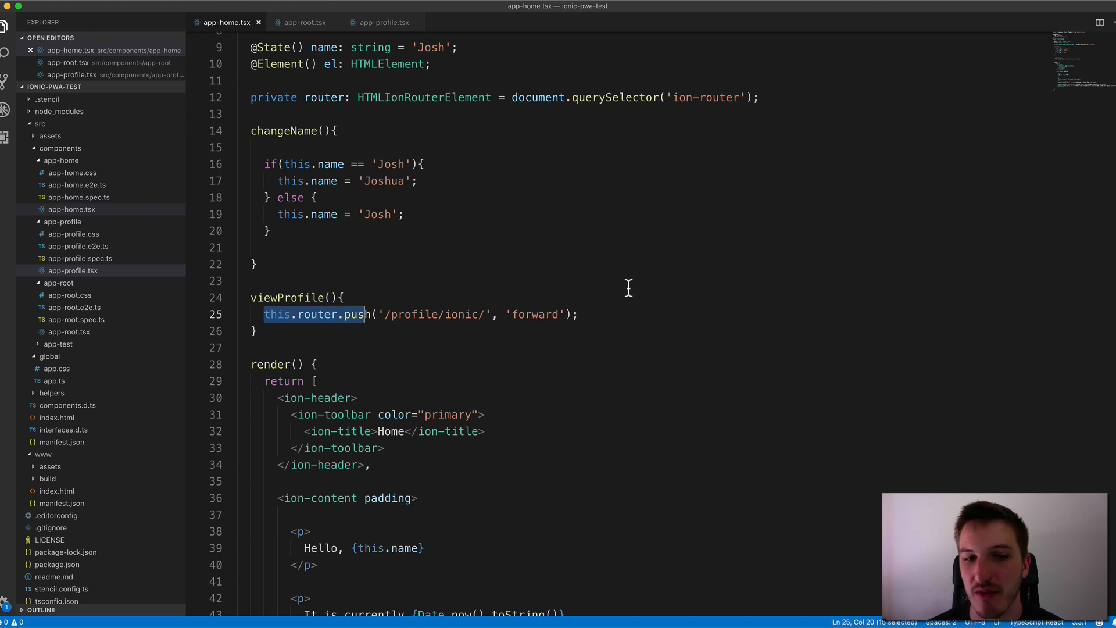
mouse_move(468, 278)
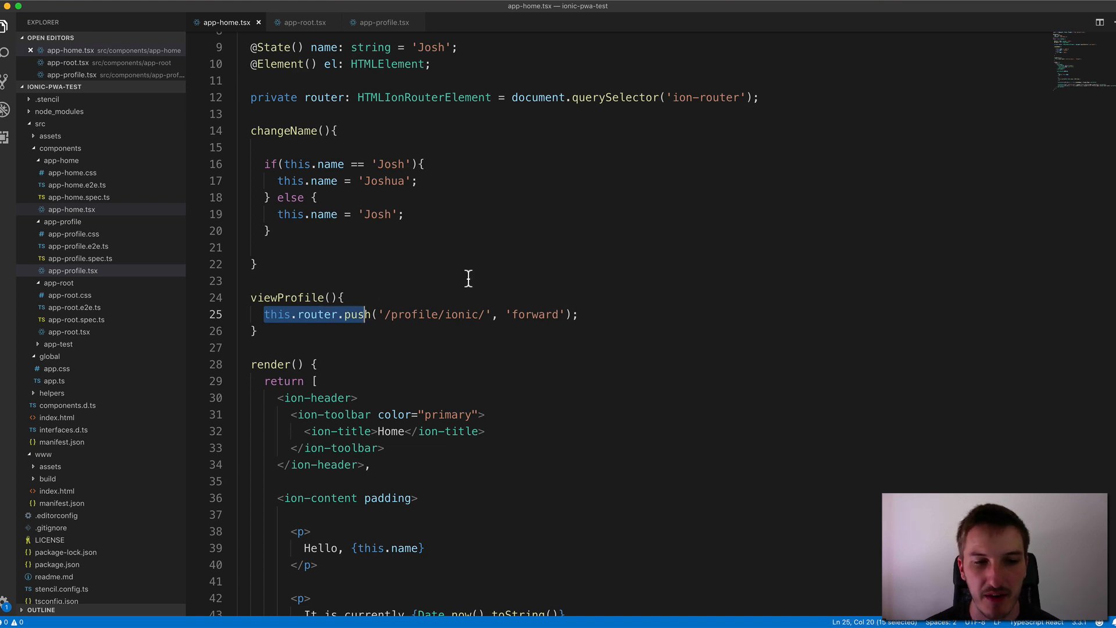
scroll(down, 3)
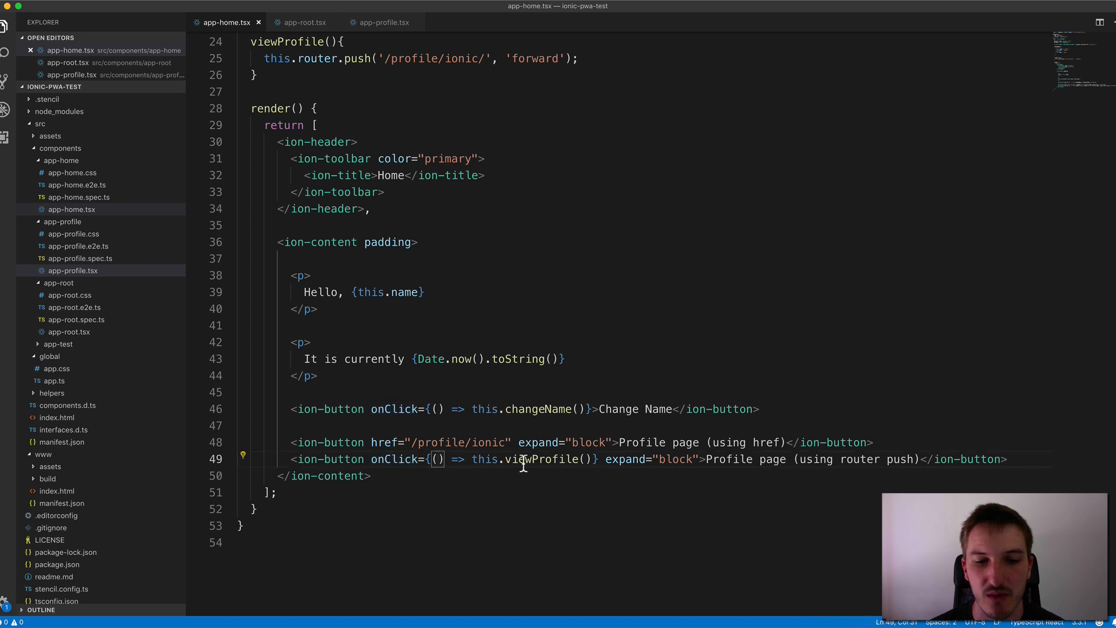
scroll(up, 3)
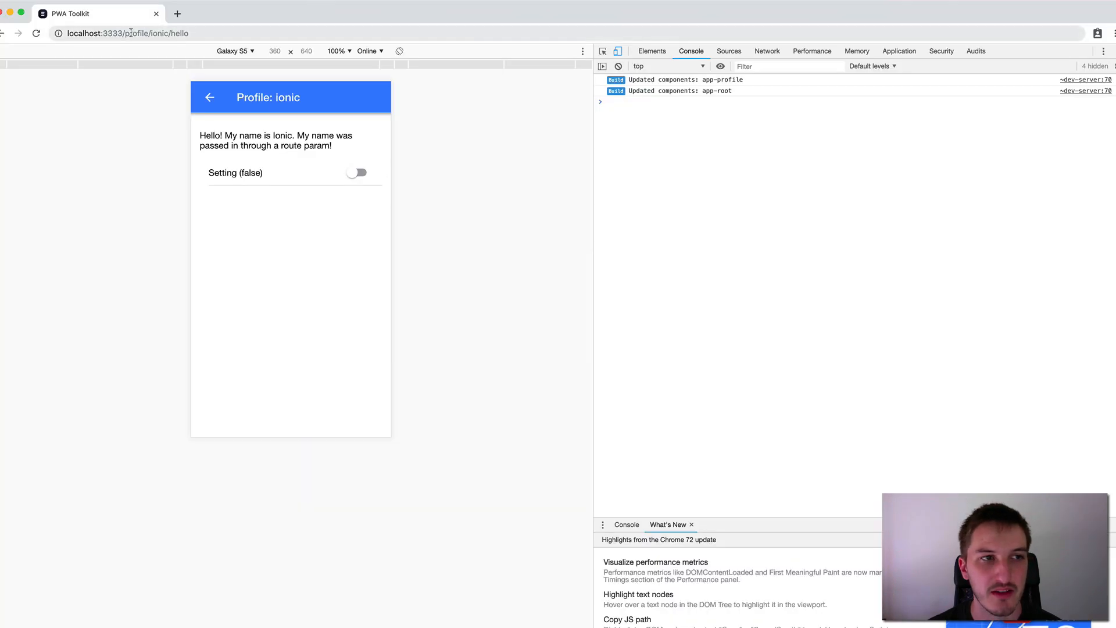
- Open /profile/ionic via the 'Profile page (using router push)' button, then return Home
click(209, 98)
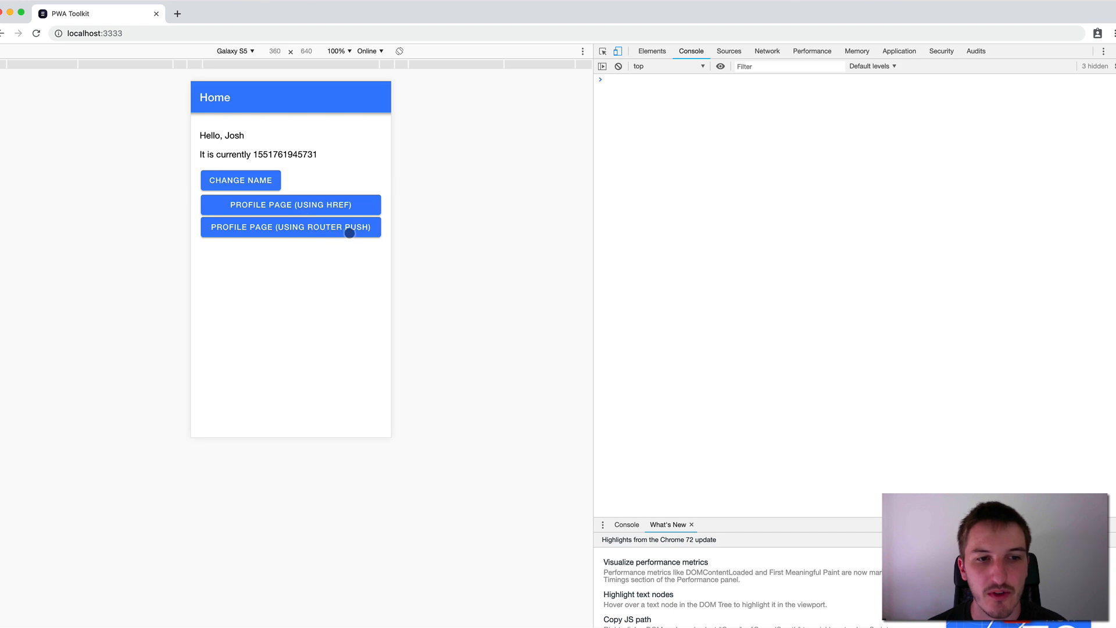
click(289, 227)
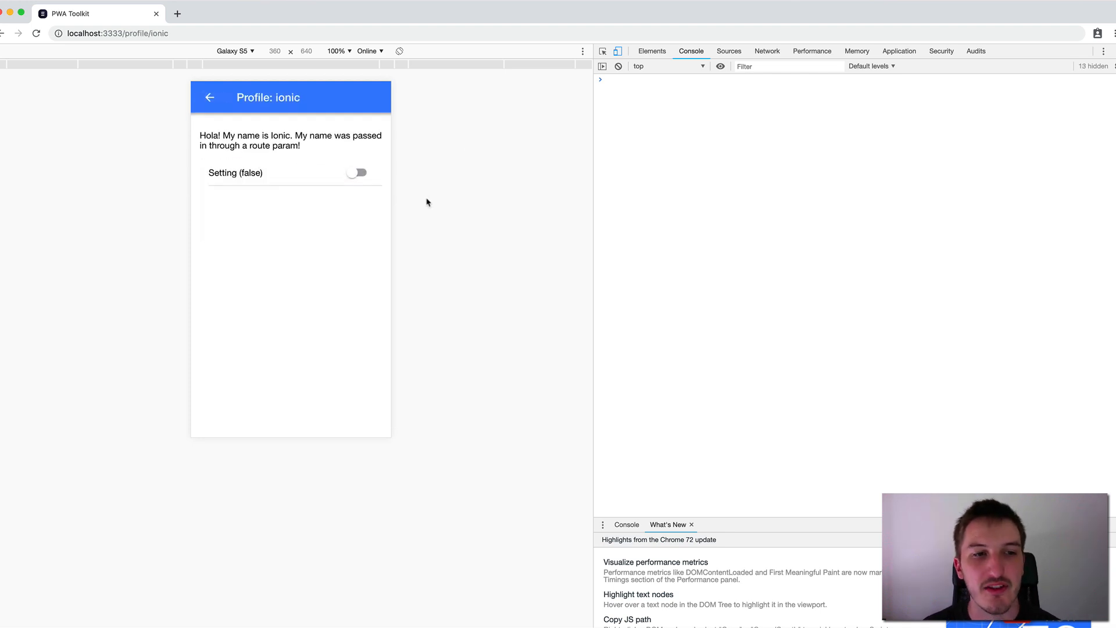
click(209, 98)
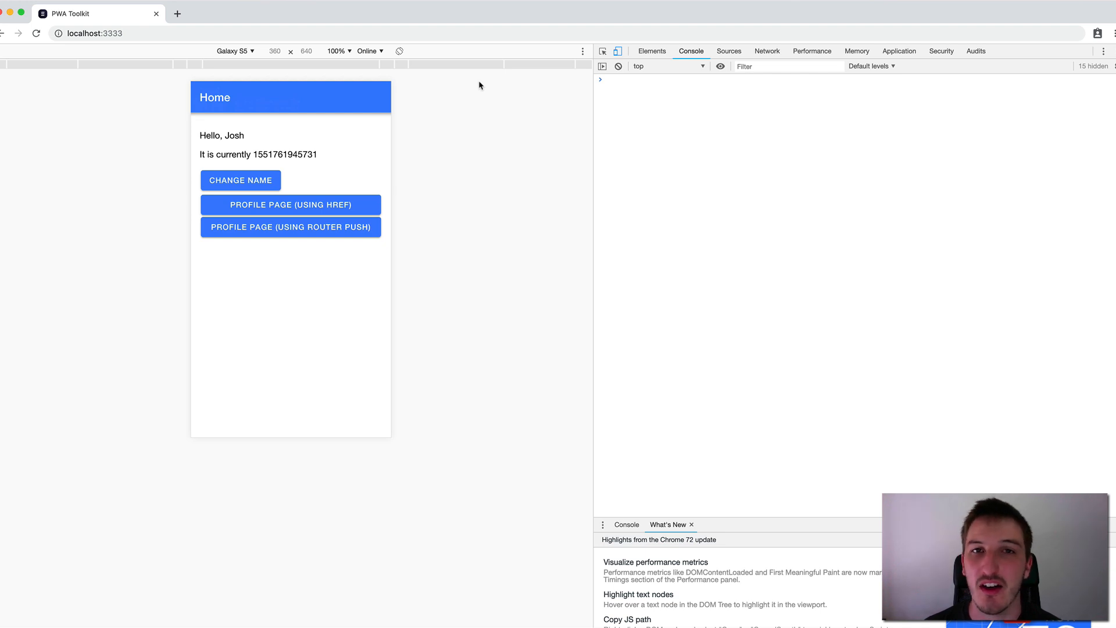
mouse_move(447, 130)
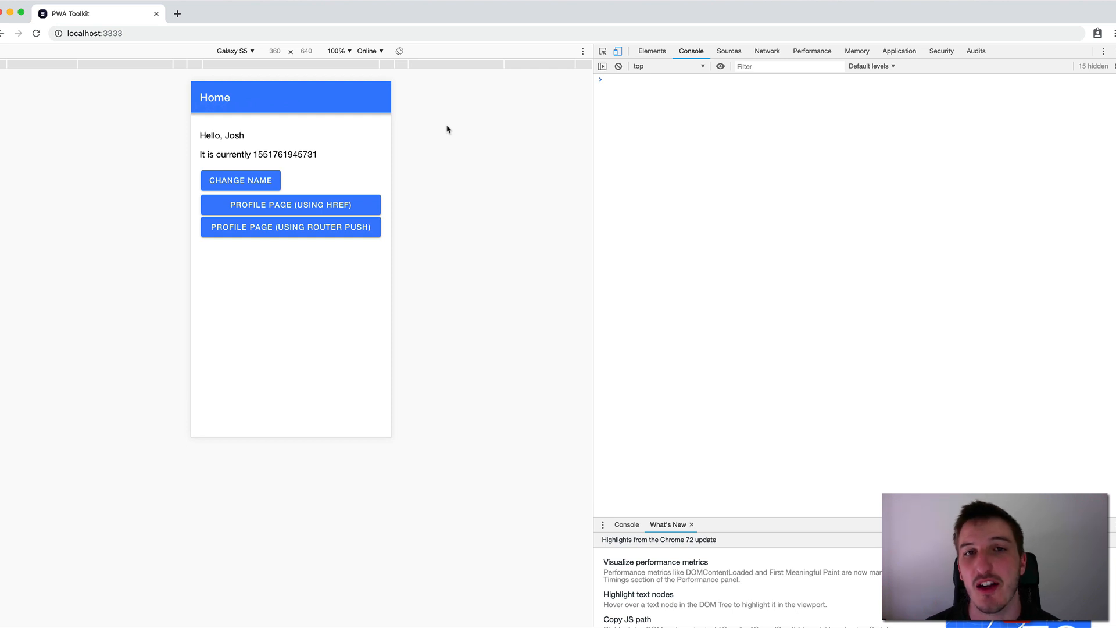
mouse_move(483, 135)
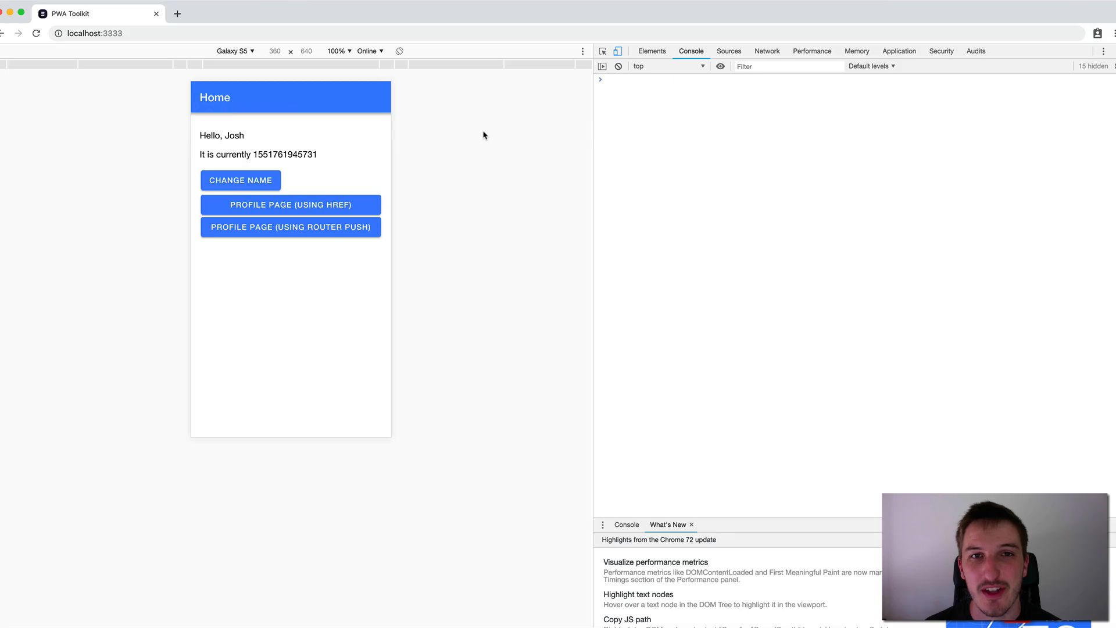